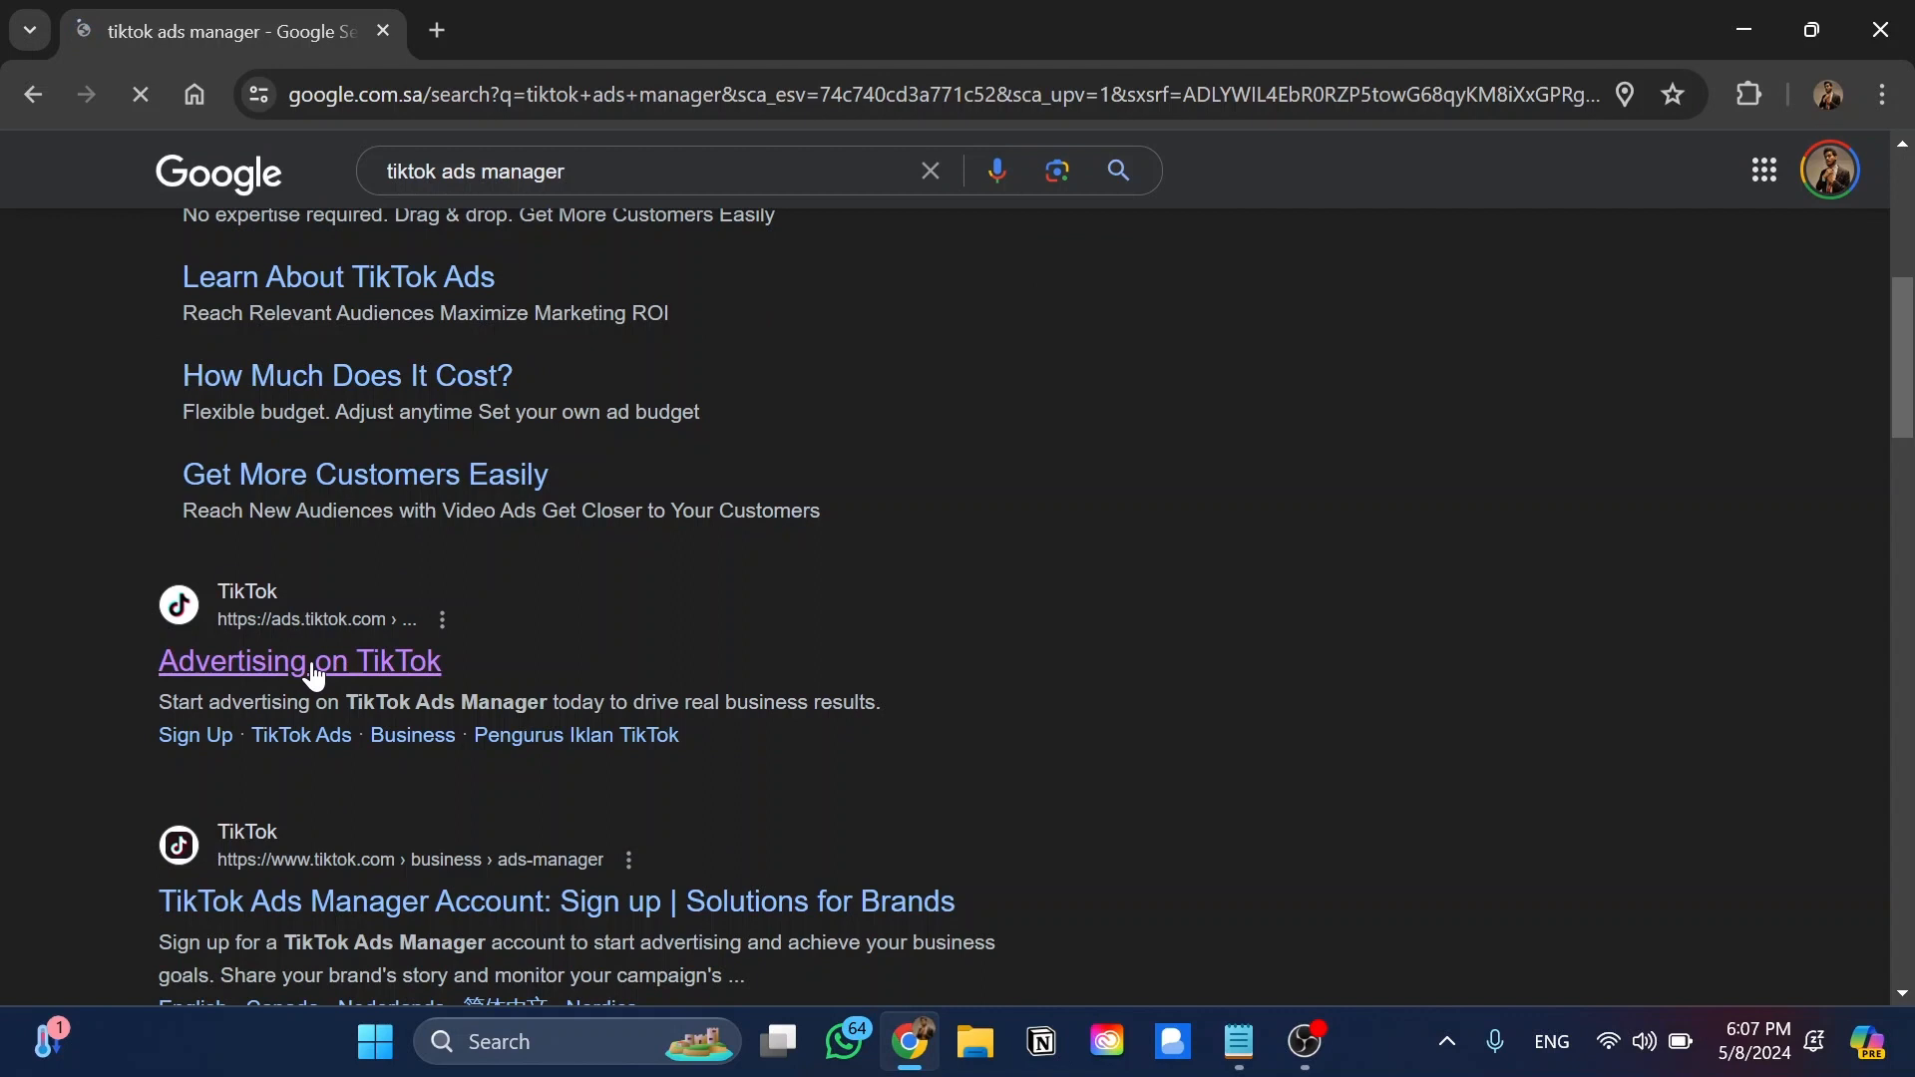
Open the 'Advertising on TikTok' result from the TikTok Ads Manager search.
click(315, 662)
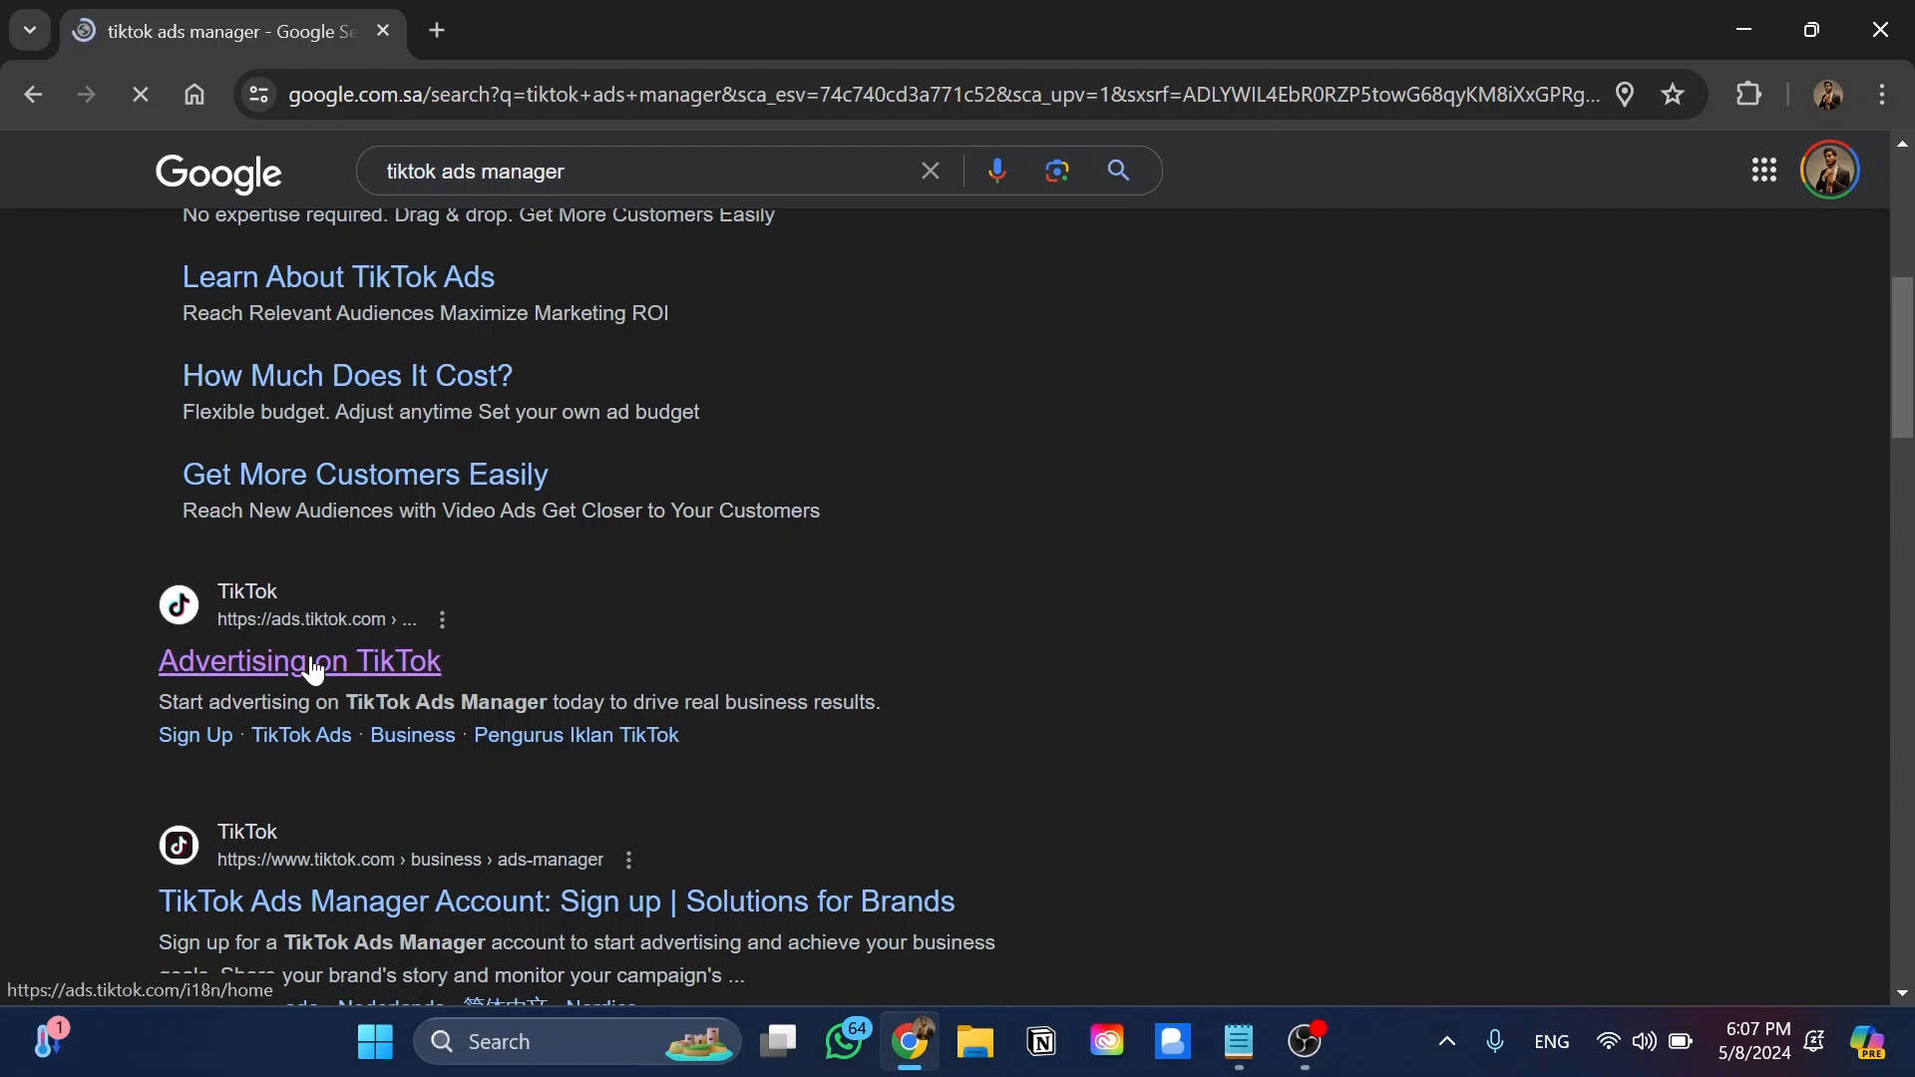
click(299, 661)
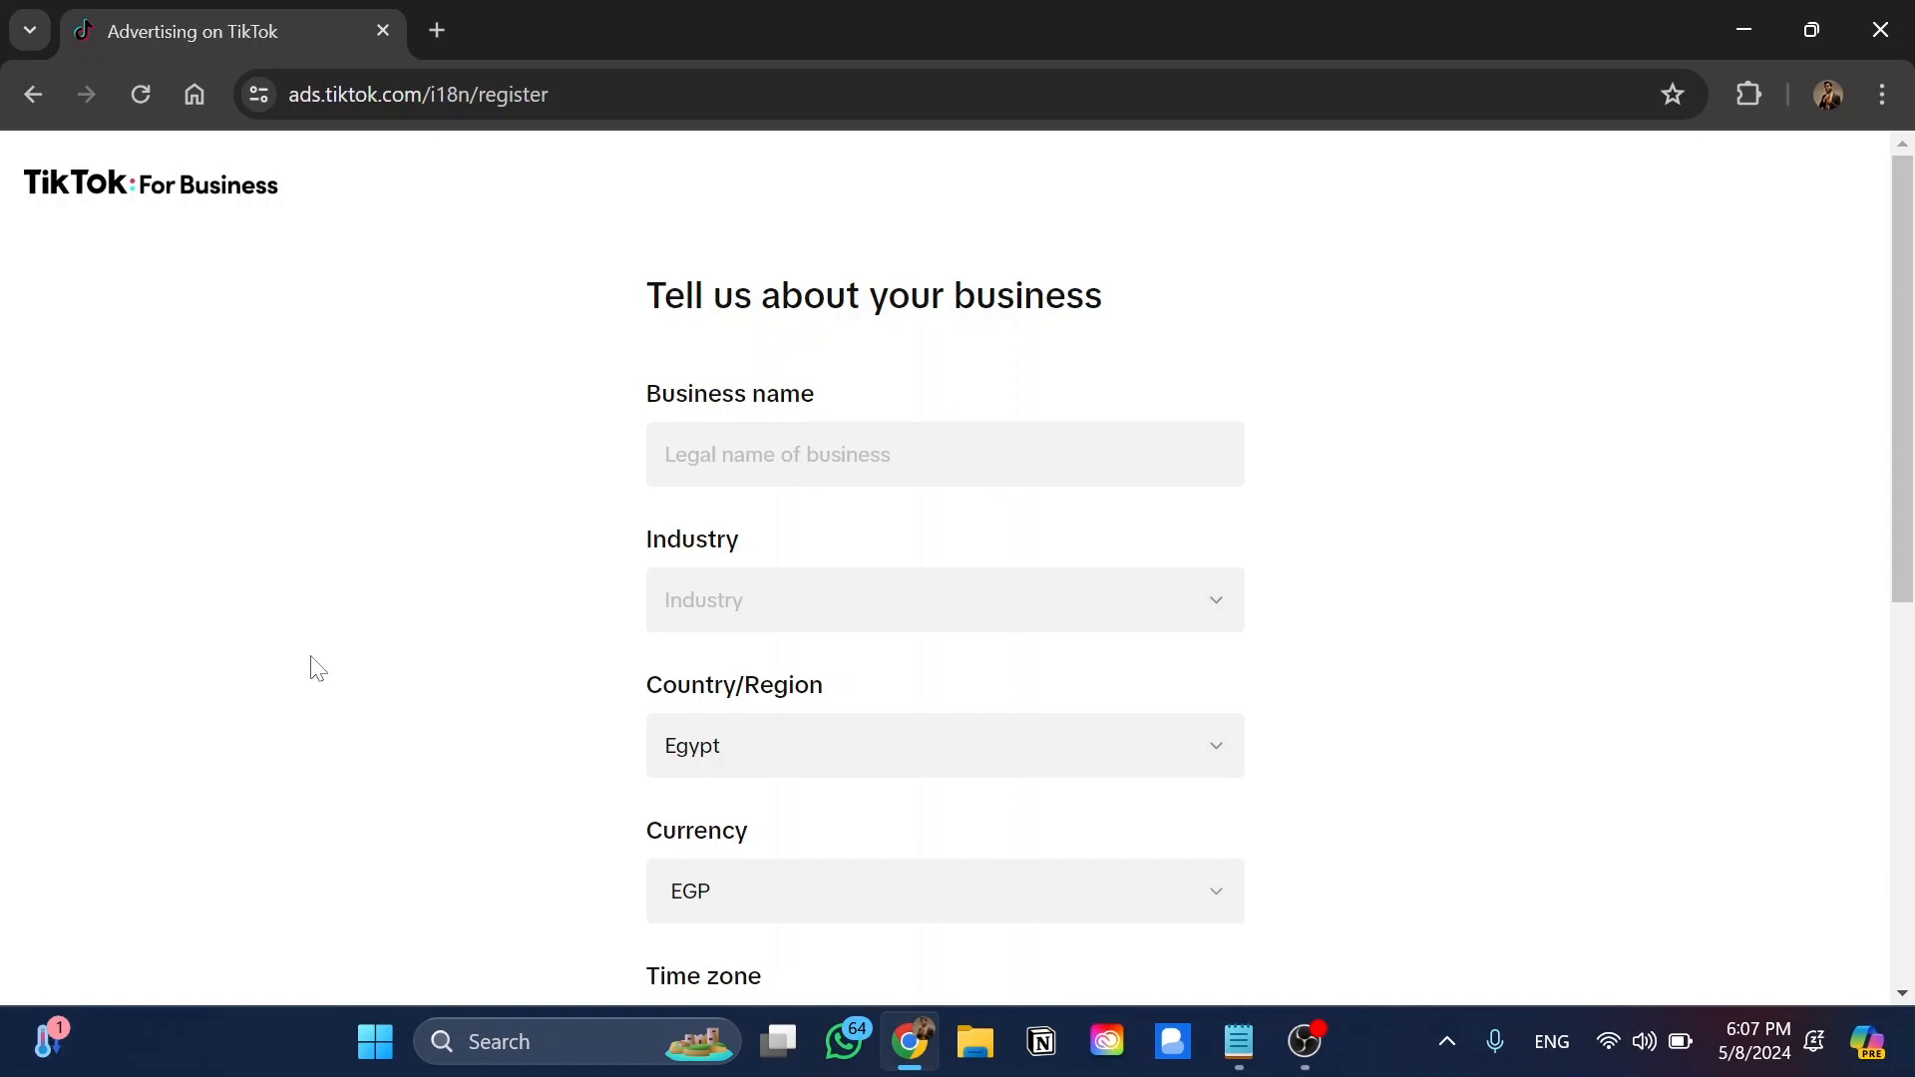
mouse_move(367, 542)
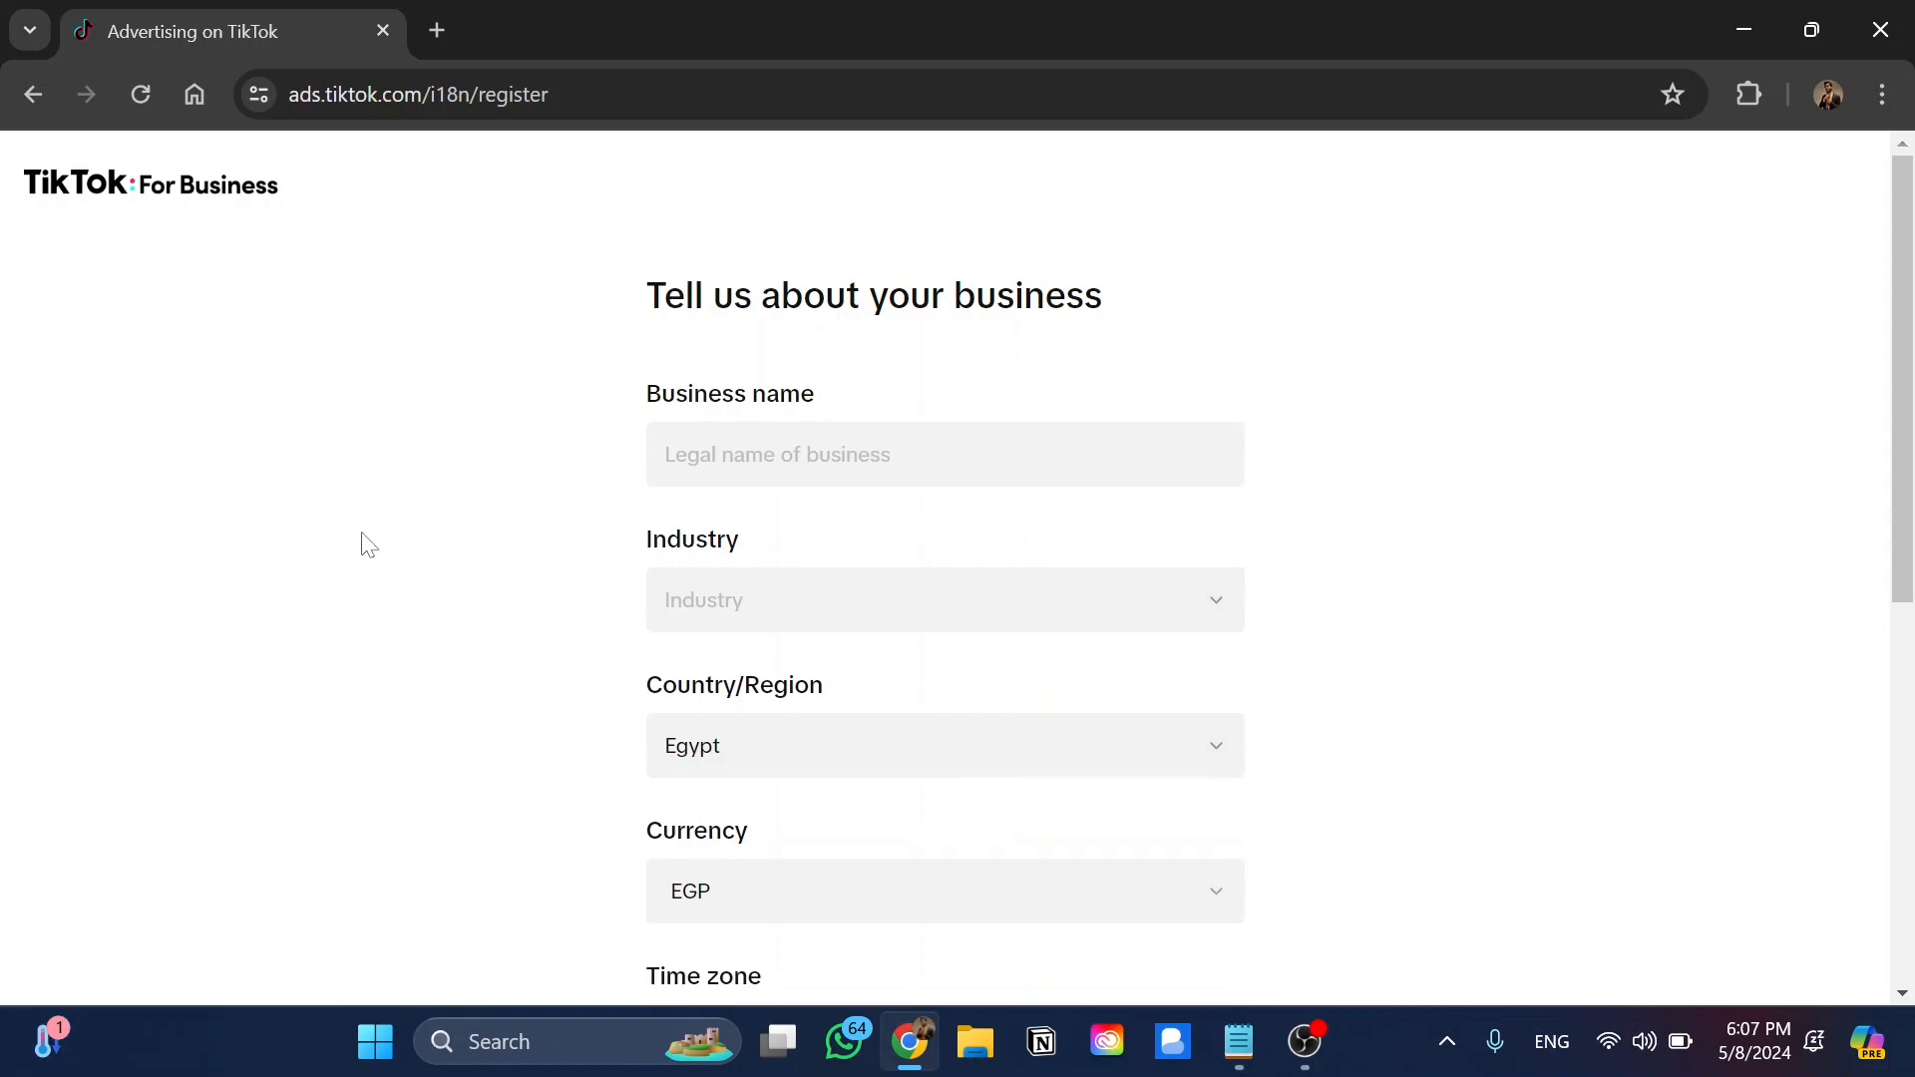
Register business 'Model 1' in Clothing & Shoes, add a phone number, accept terms.
click(946, 455)
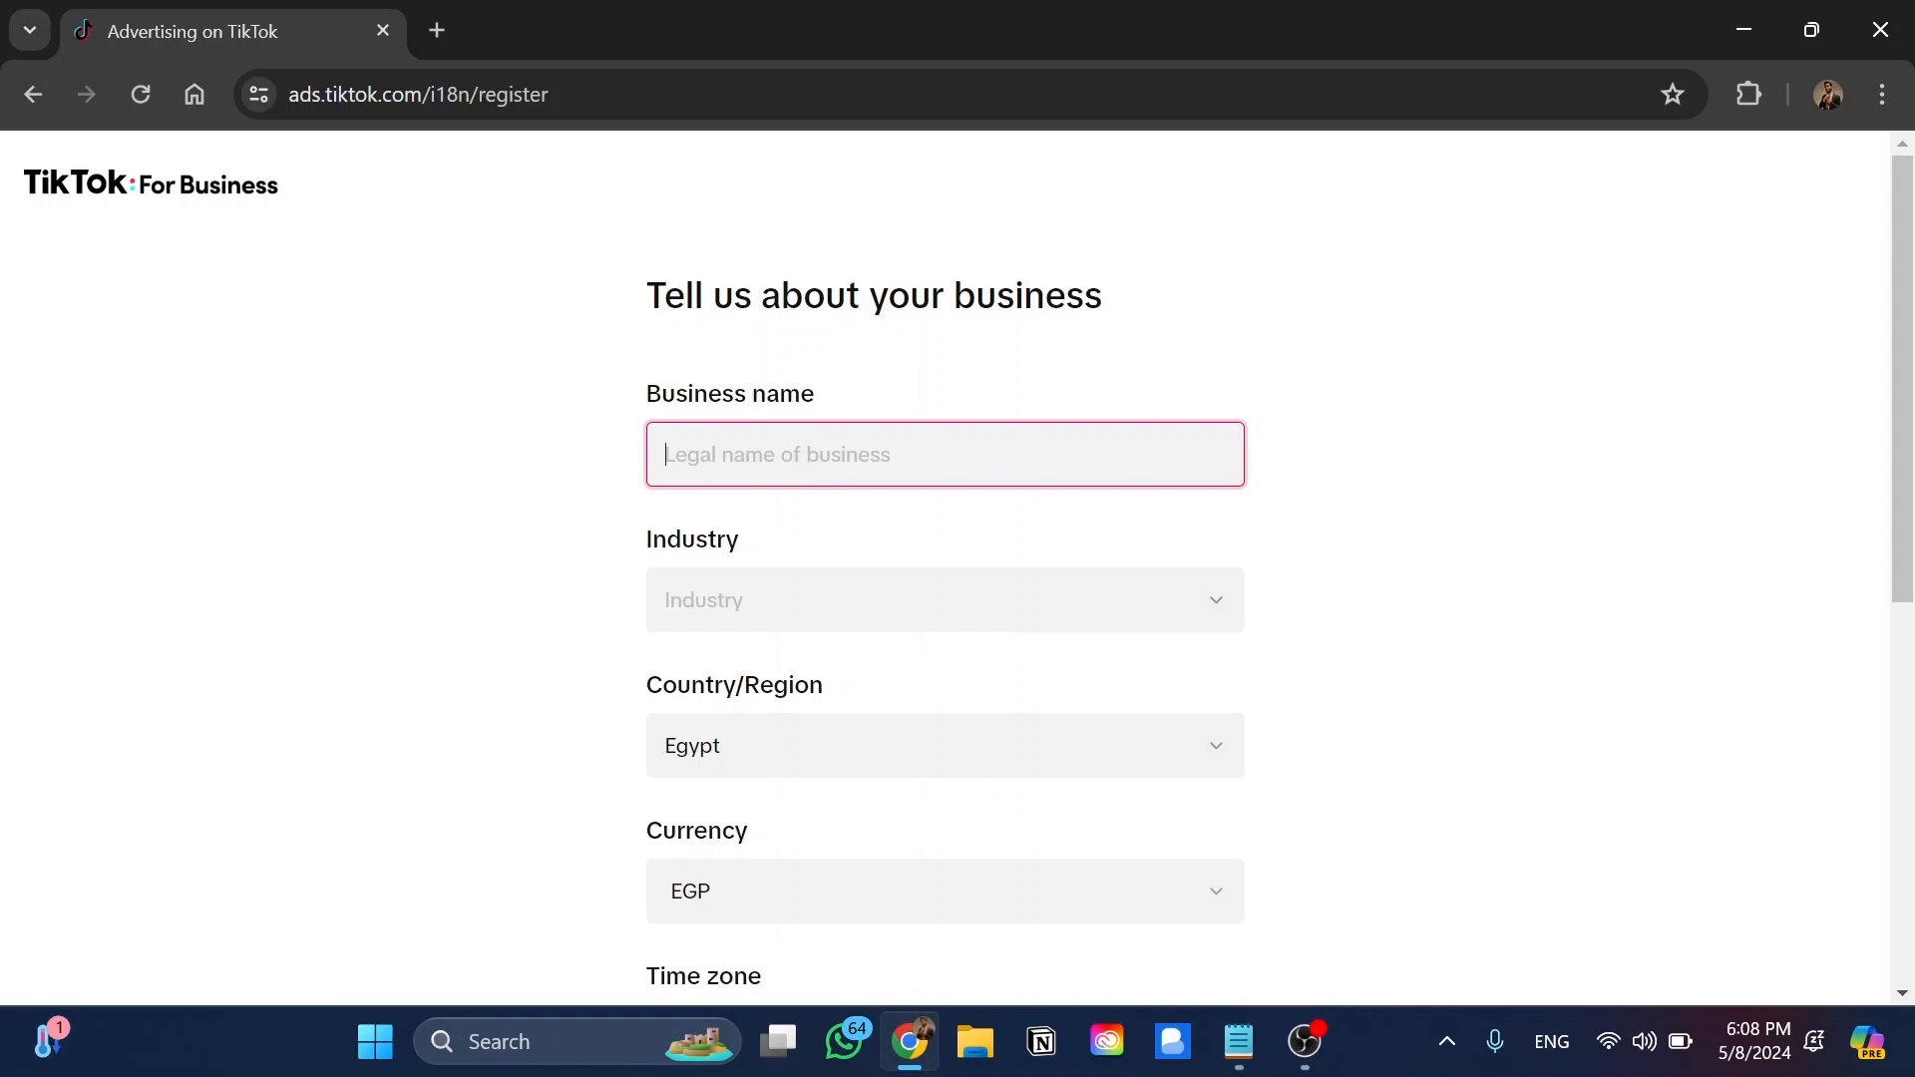
text(Model 1)
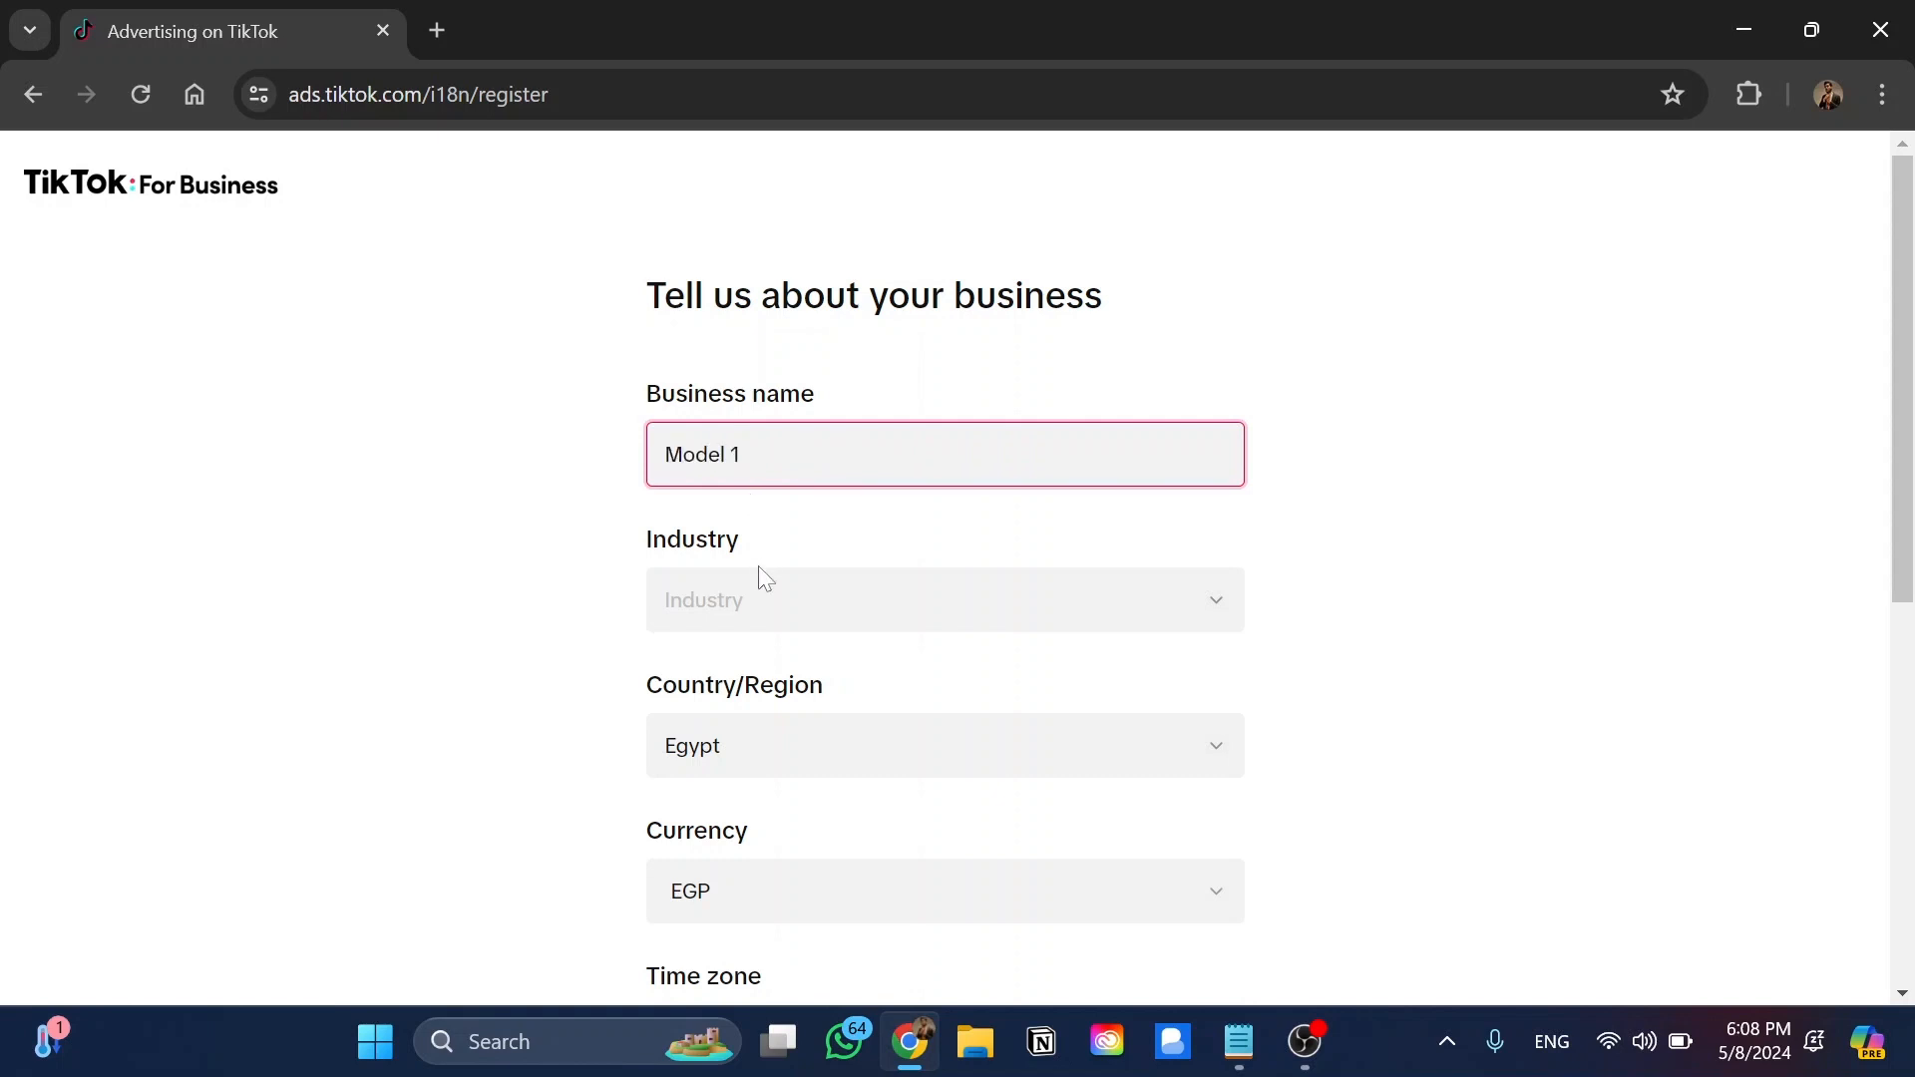
click(946, 601)
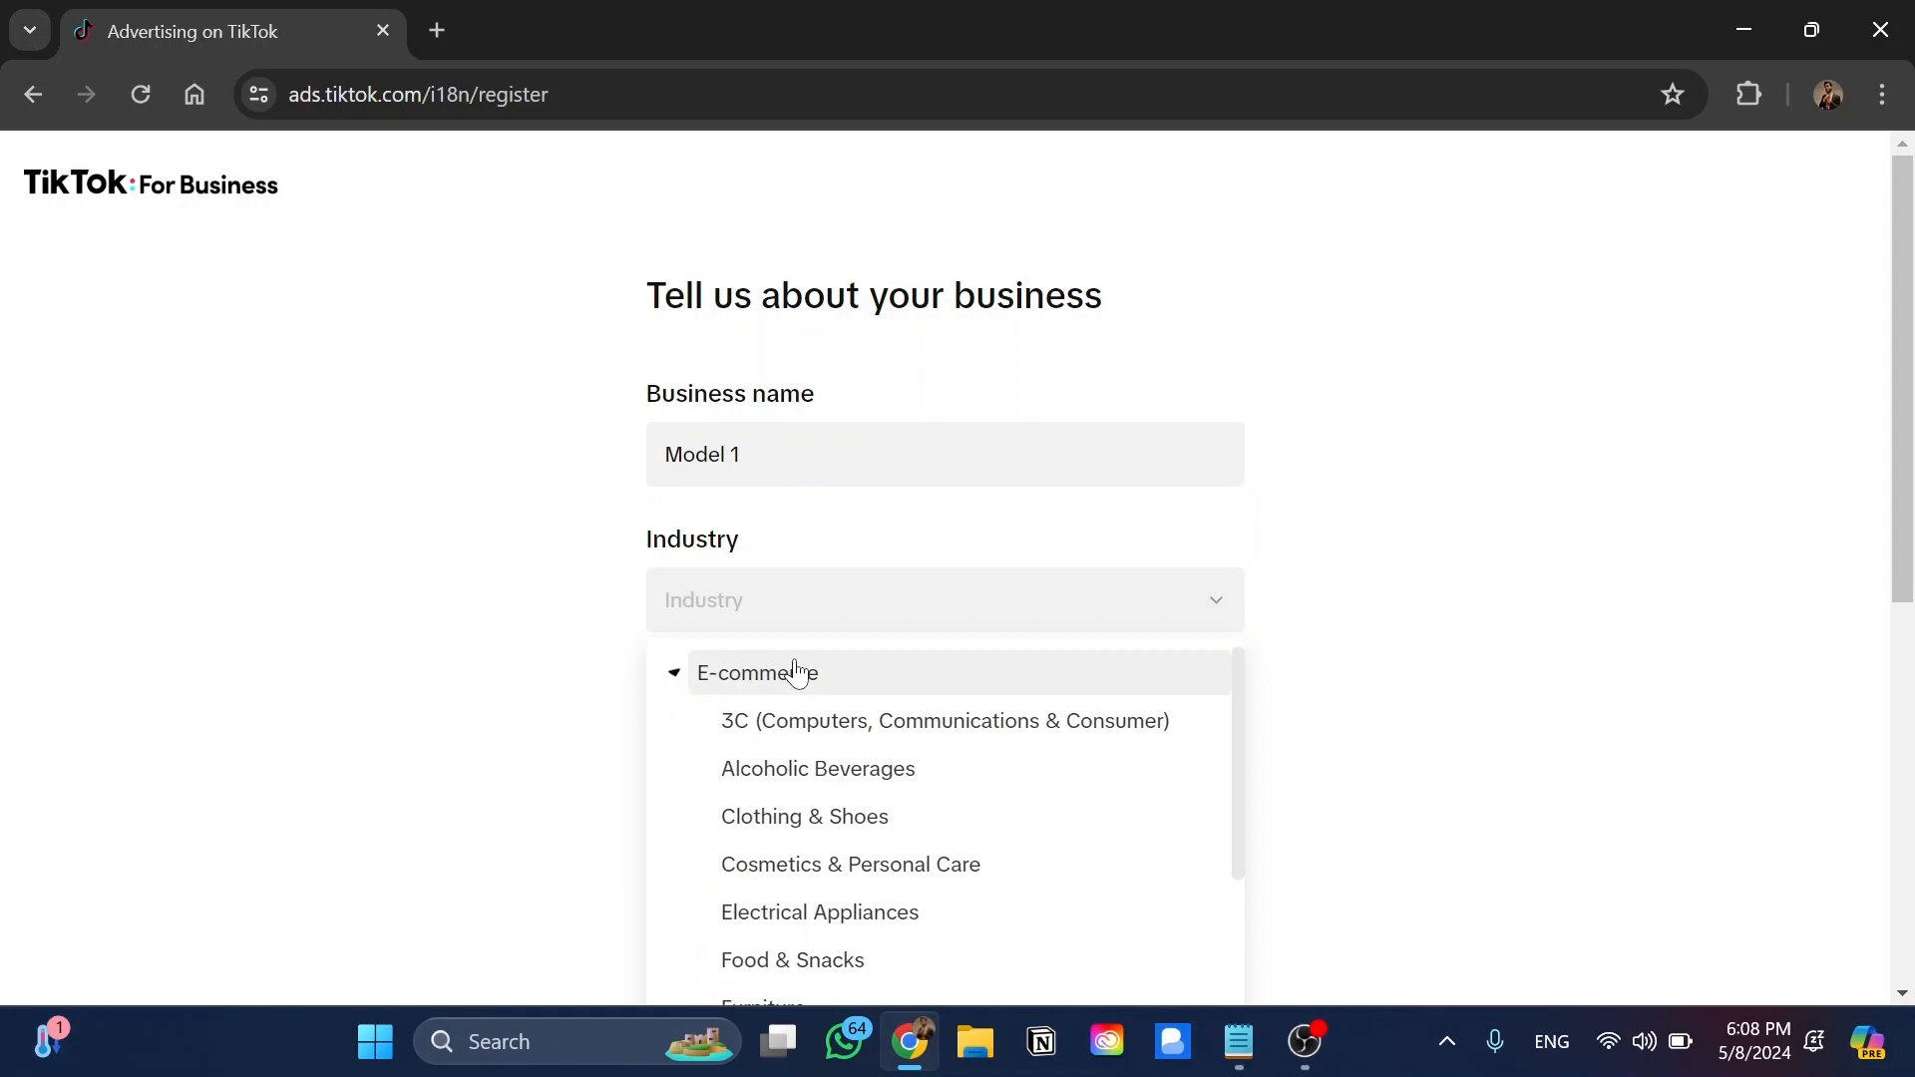
click(805, 816)
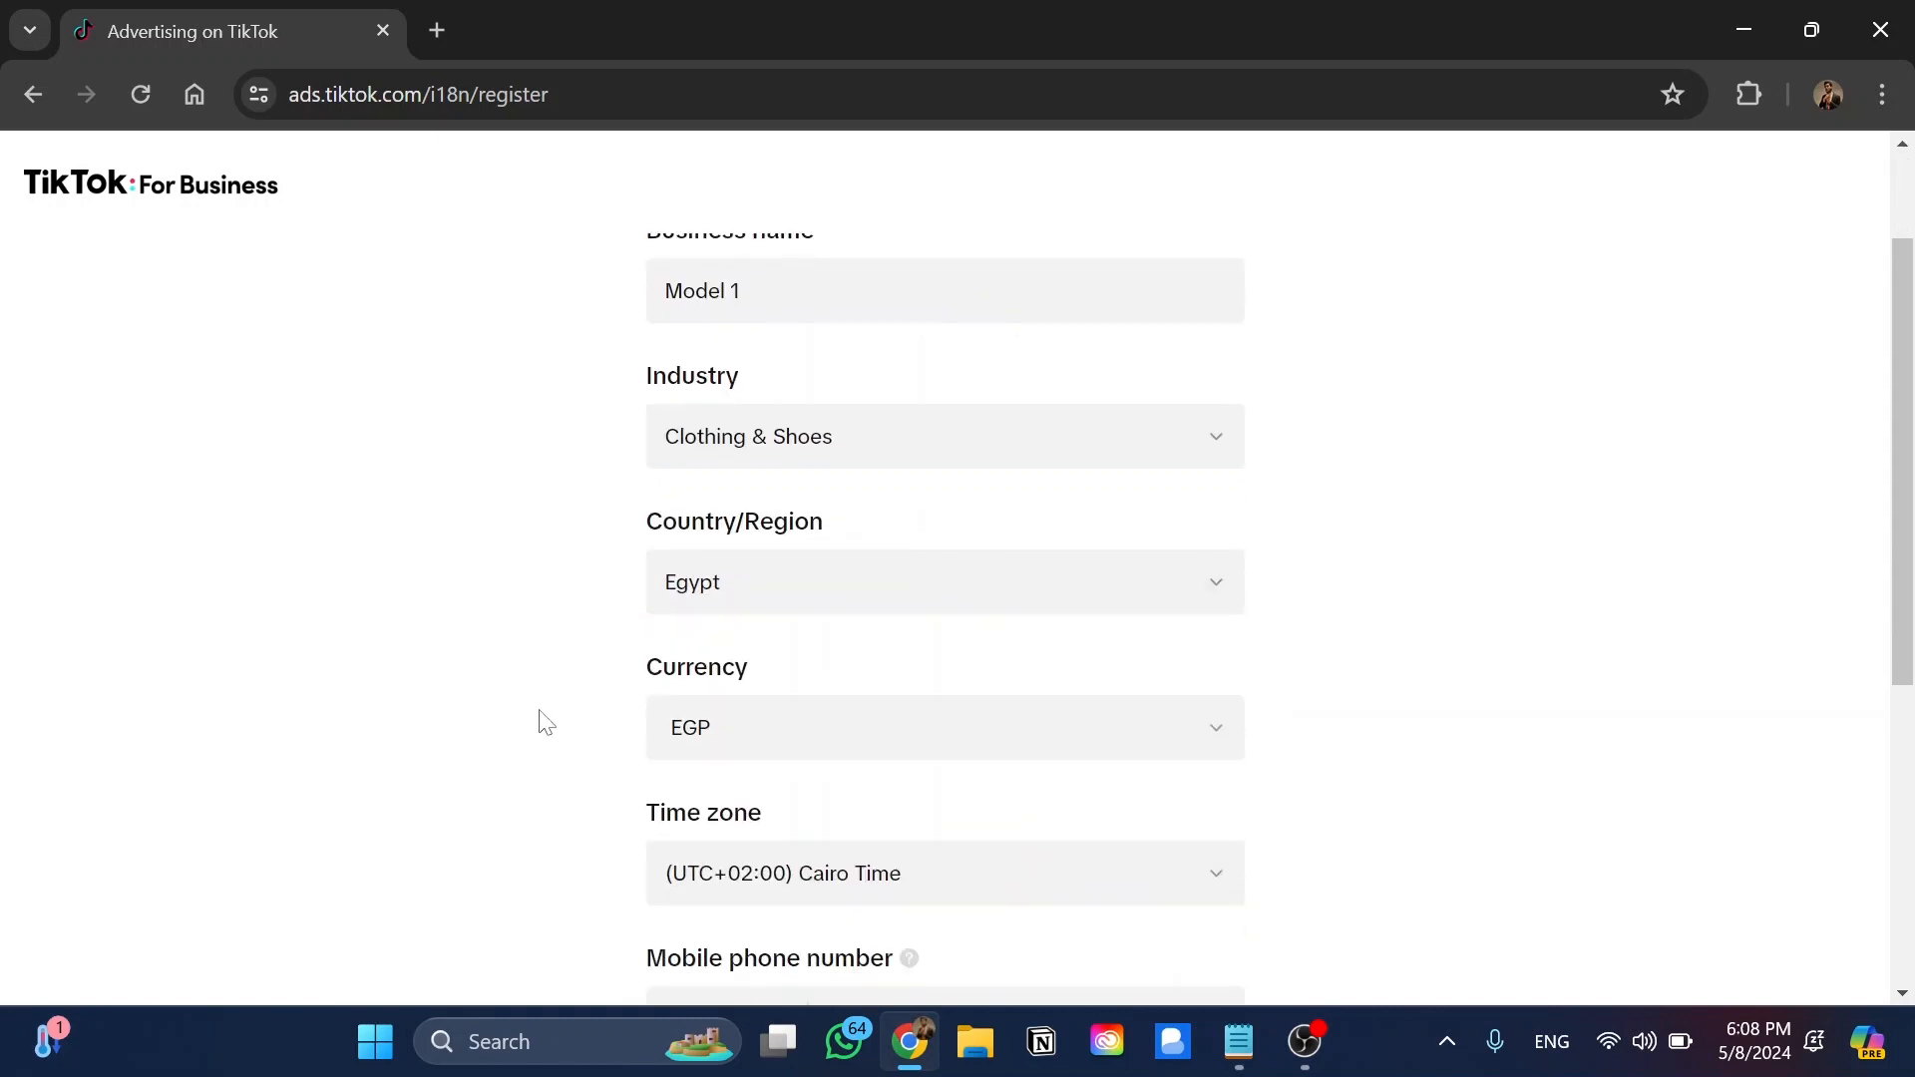
mouse_move(518, 655)
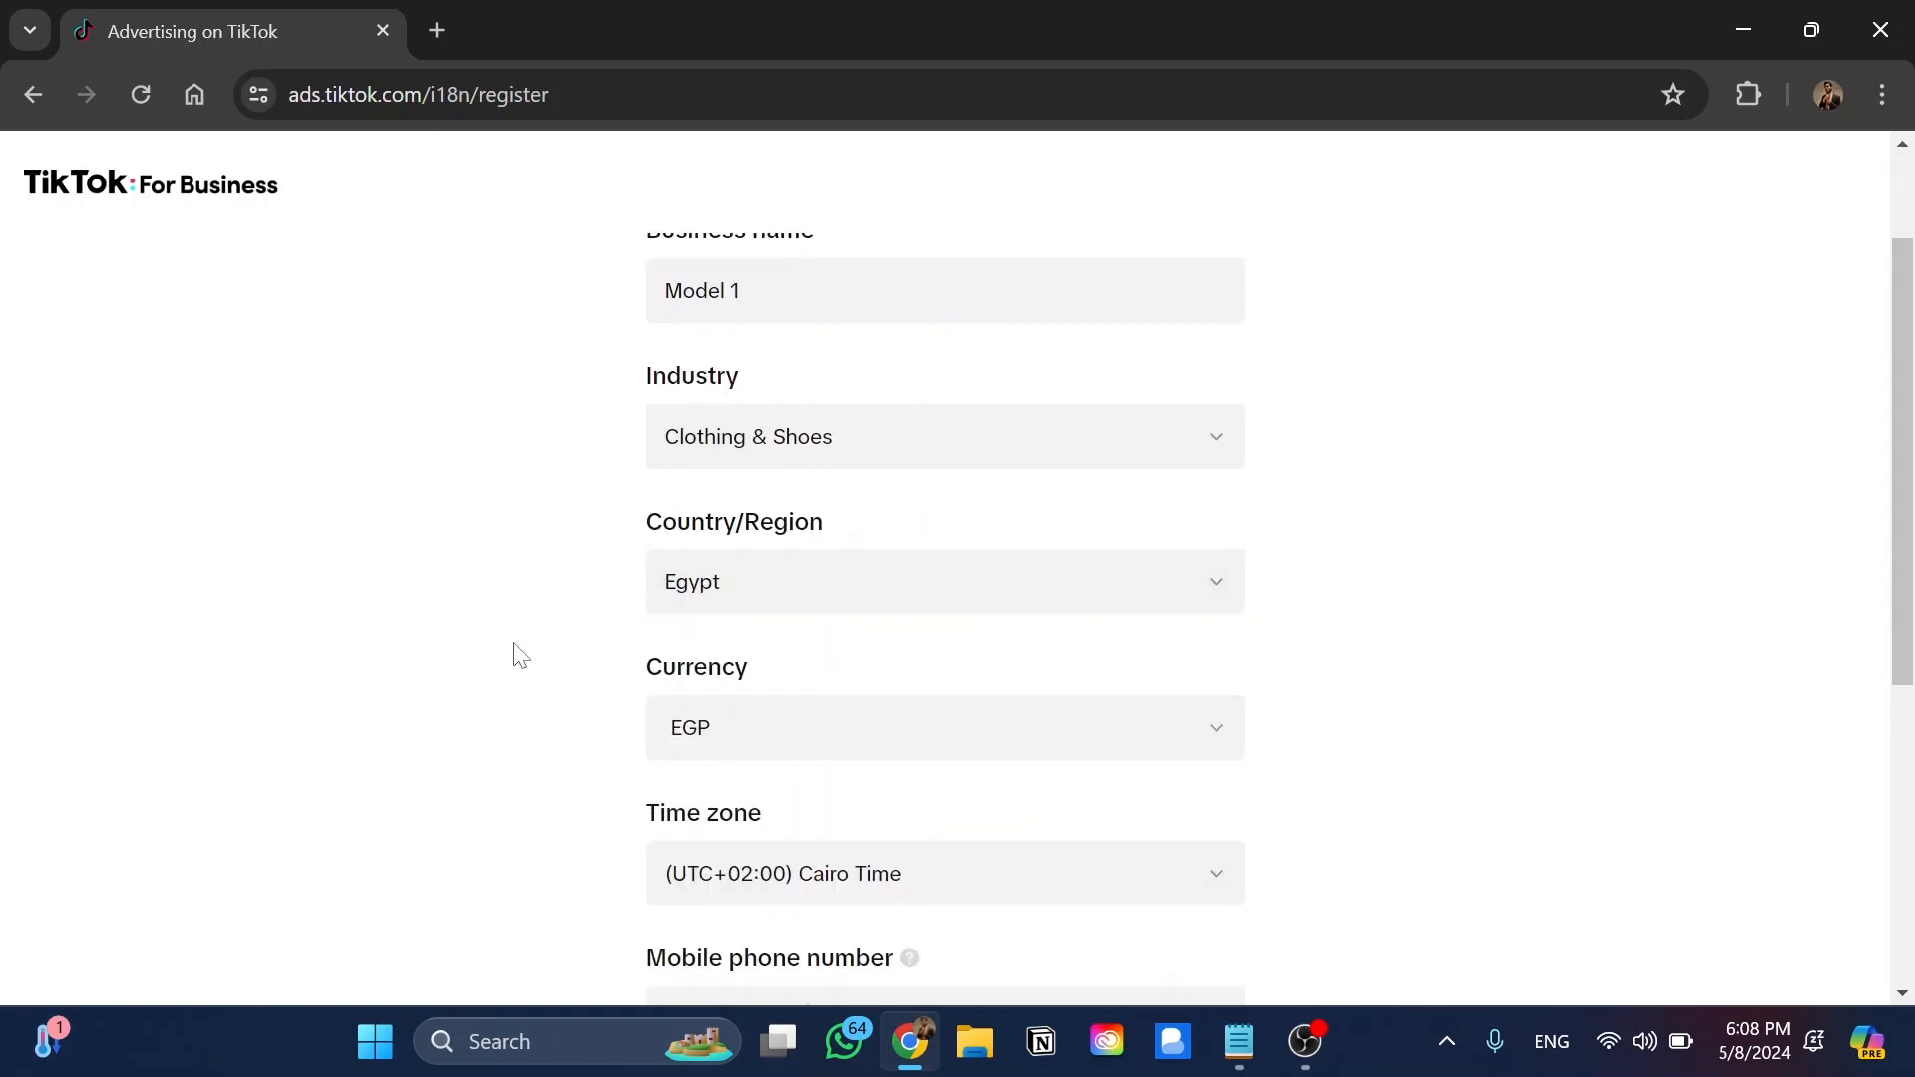
scroll(down, 3)
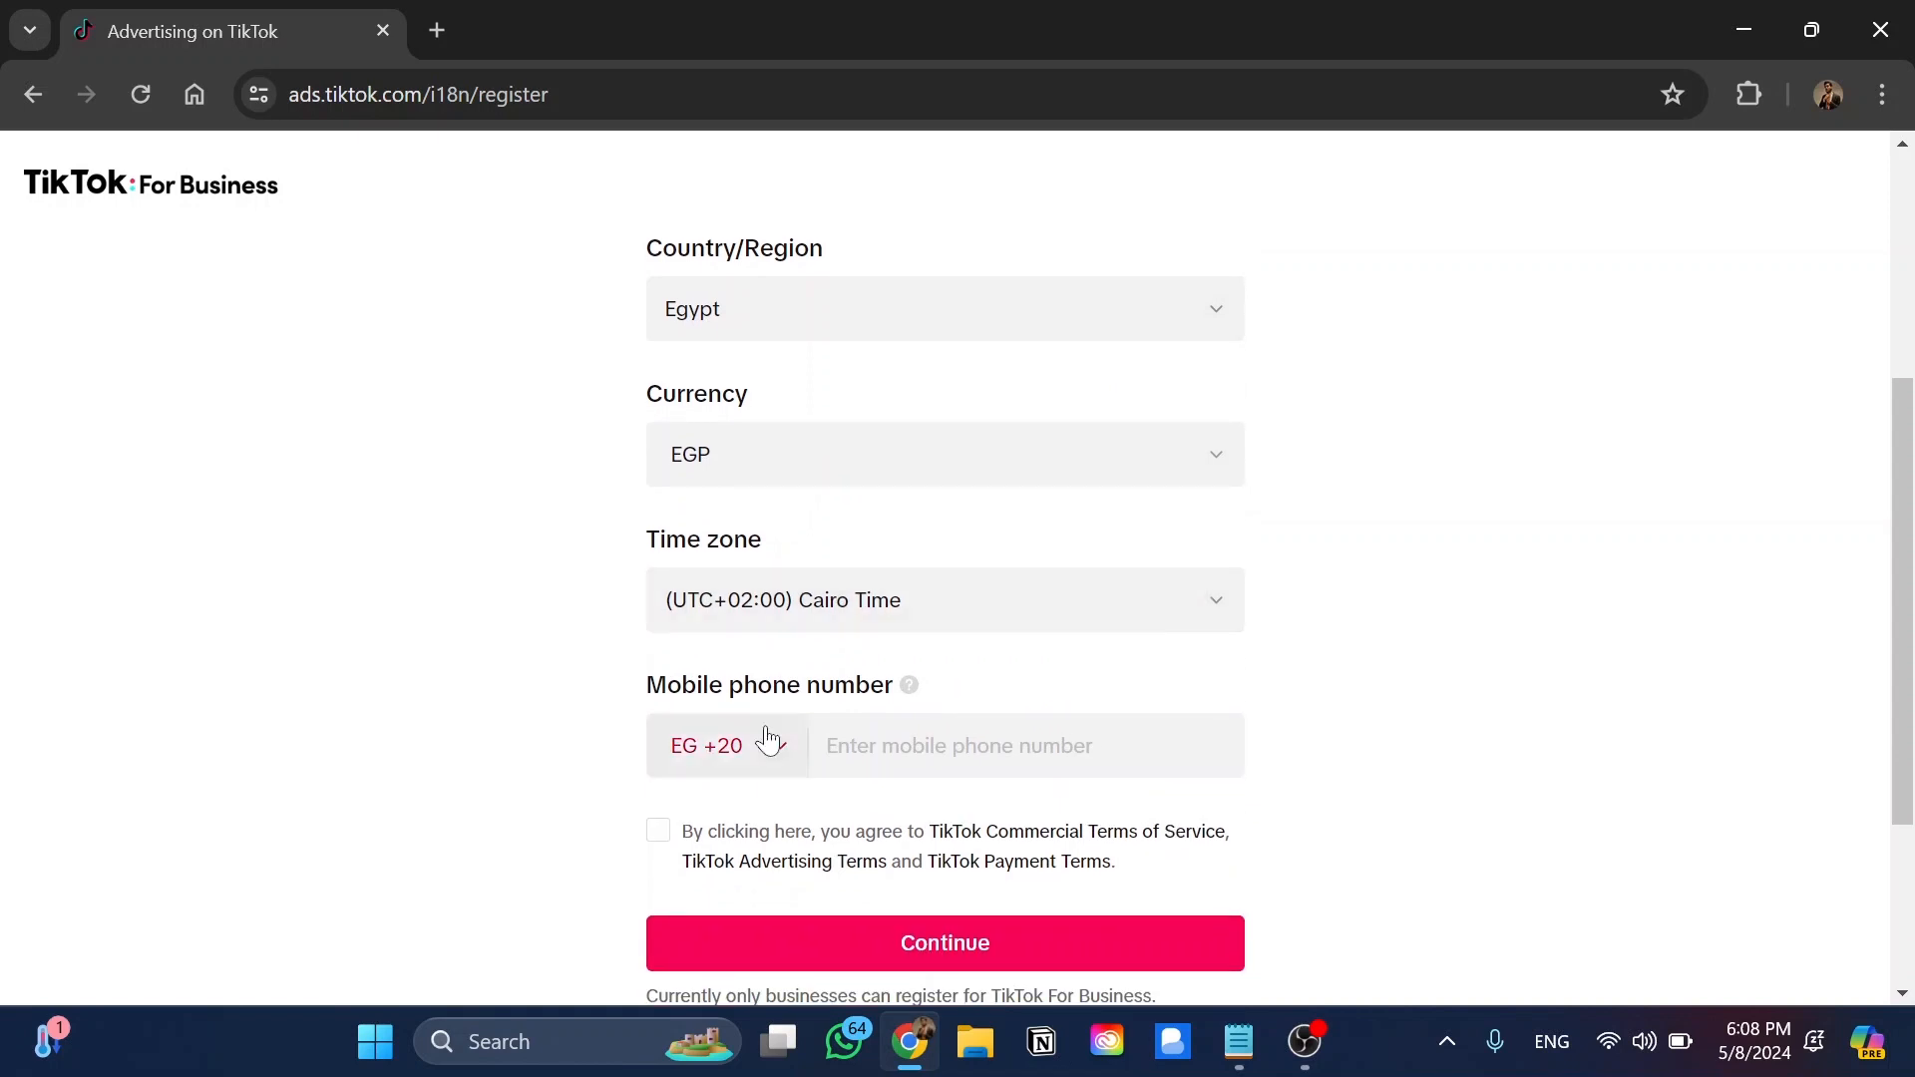
click(945, 943)
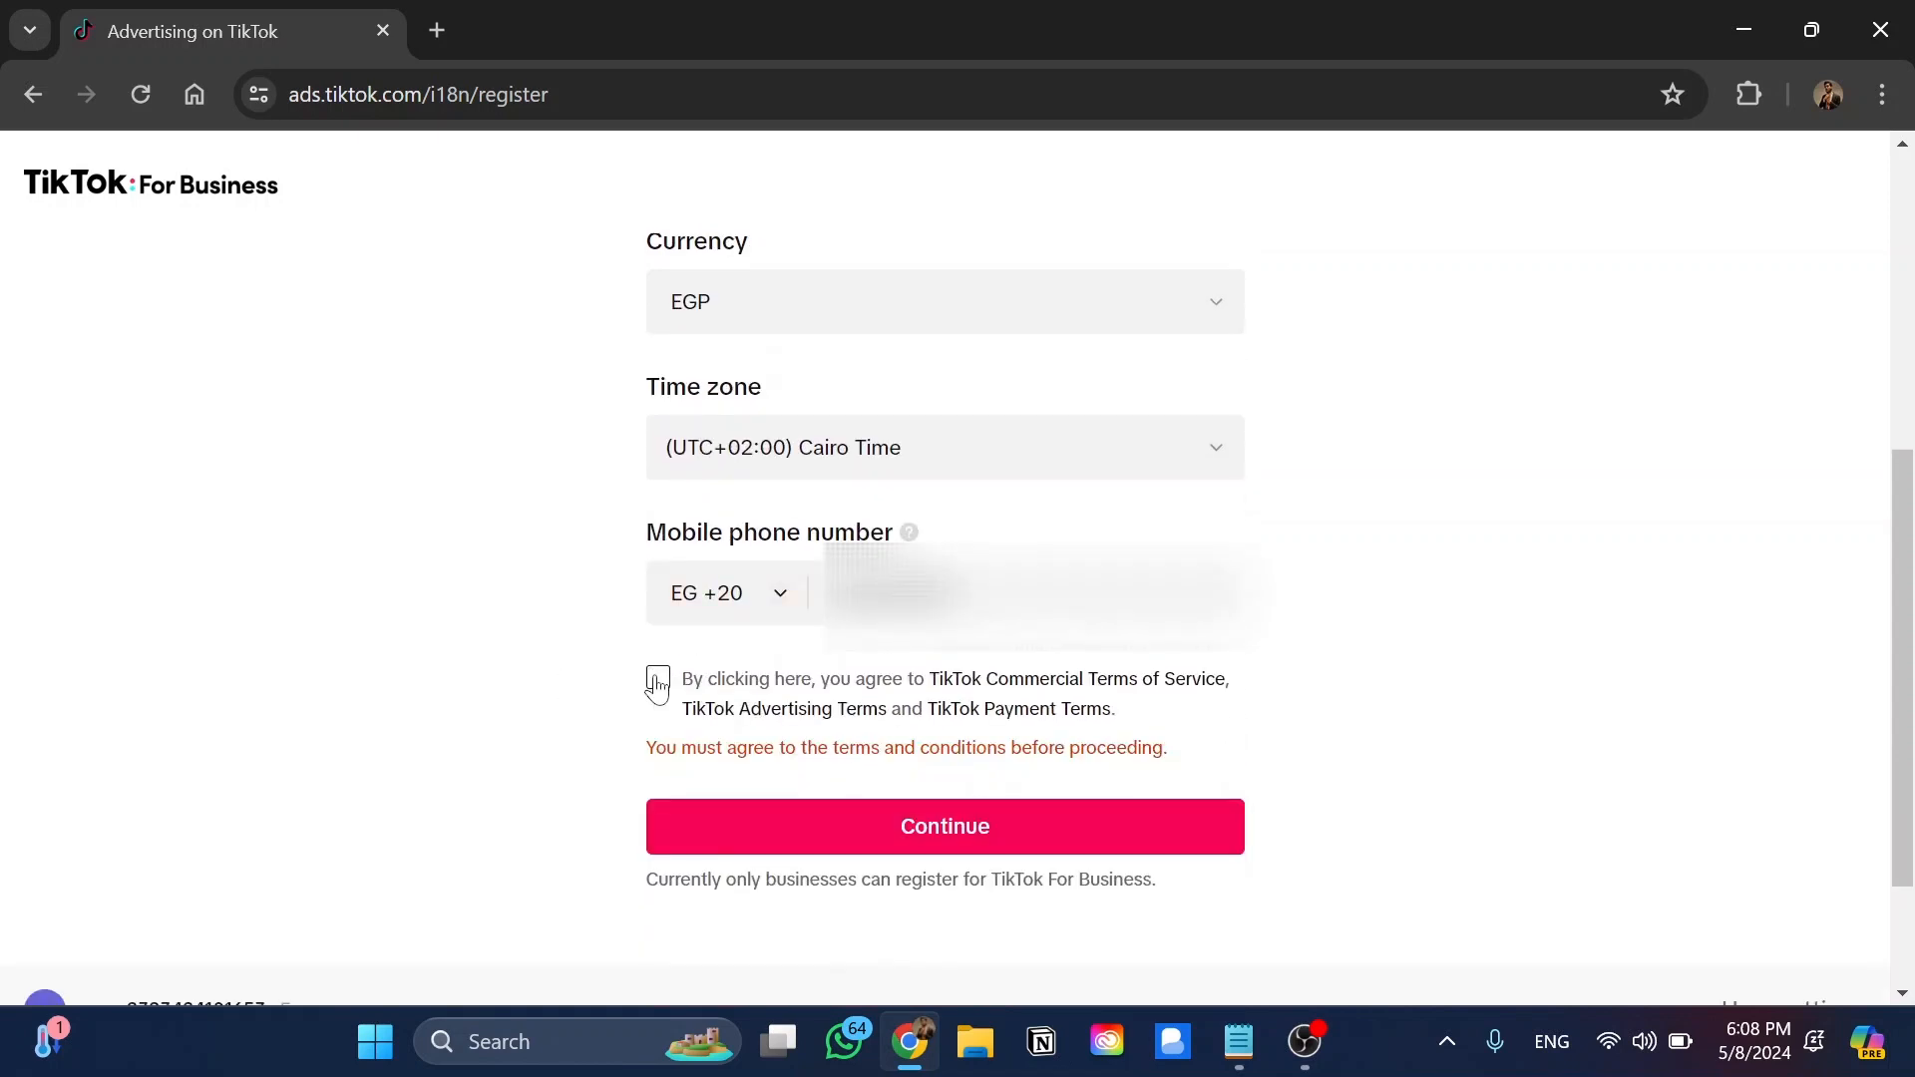
click(658, 678)
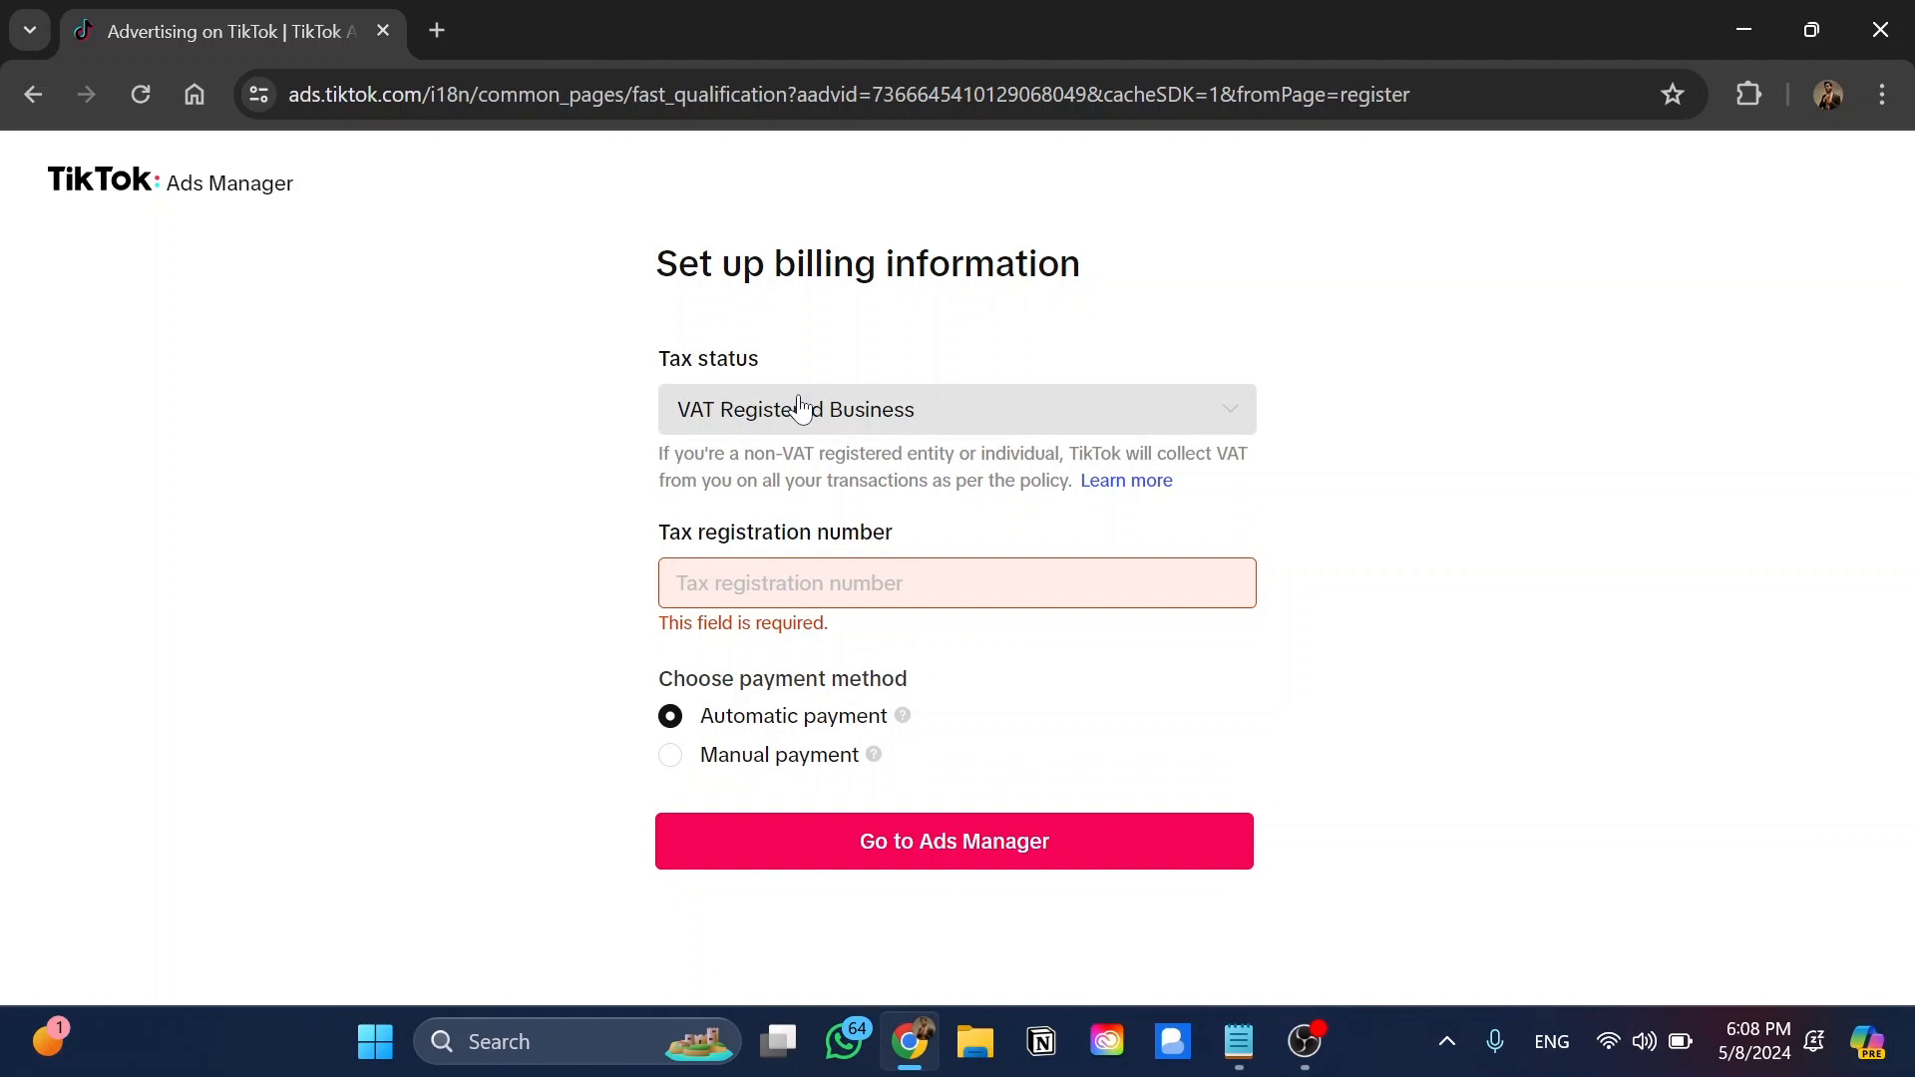
Set the billing tax status to non-VAT registered and submit the billing details.
click(958, 409)
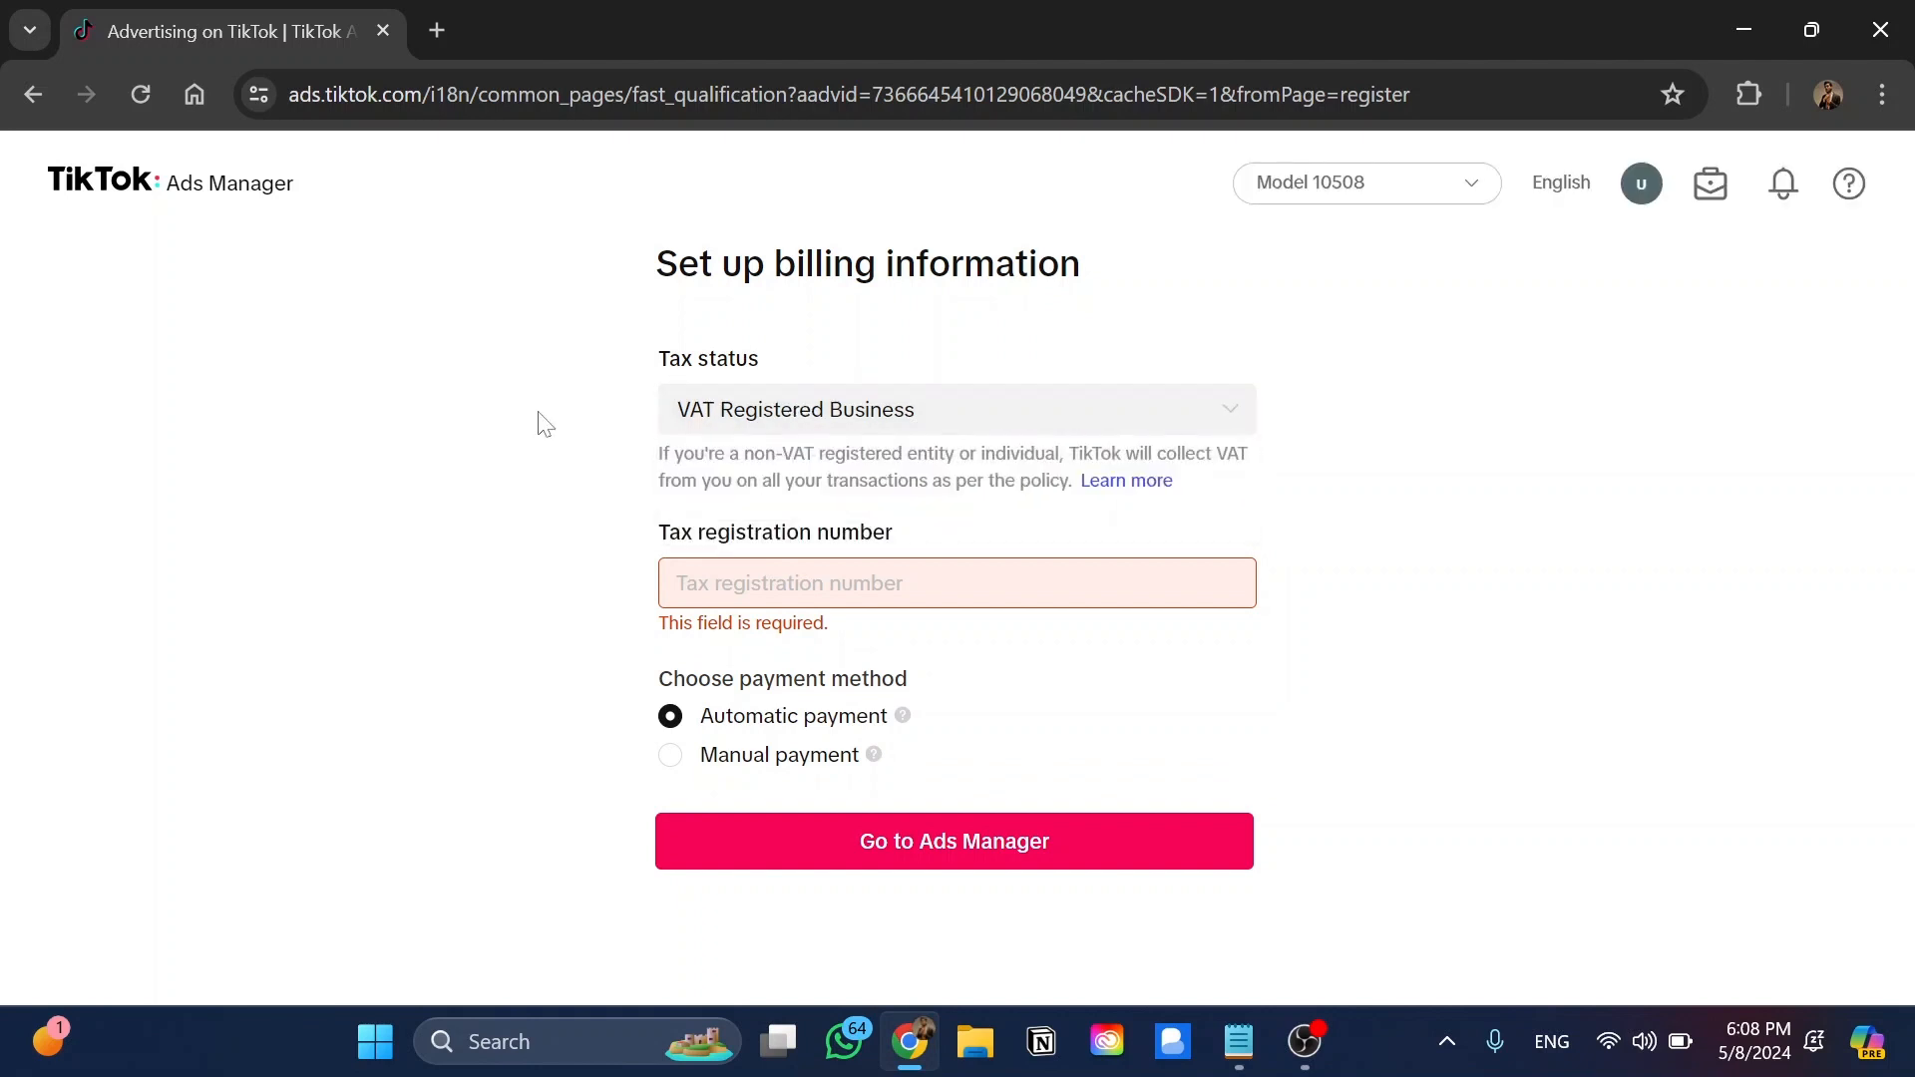
mouse_move(579, 757)
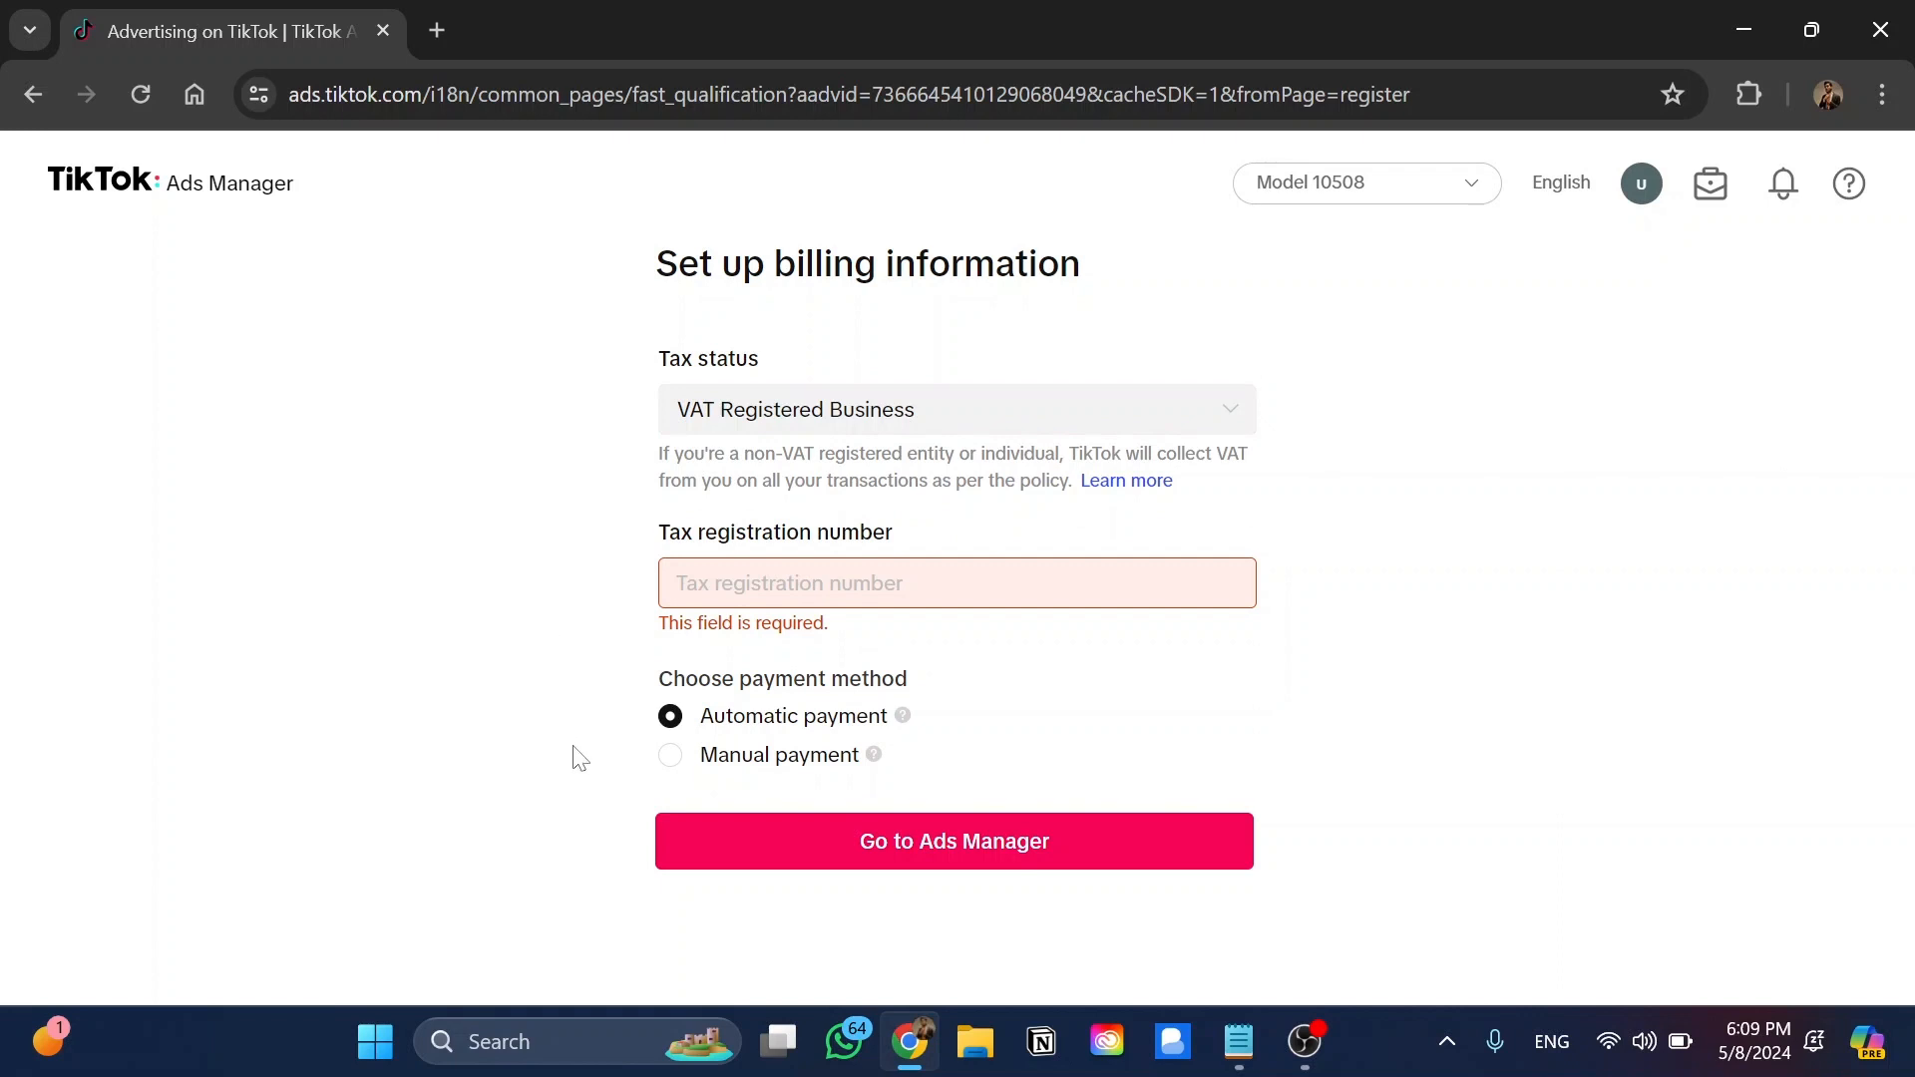
click(669, 755)
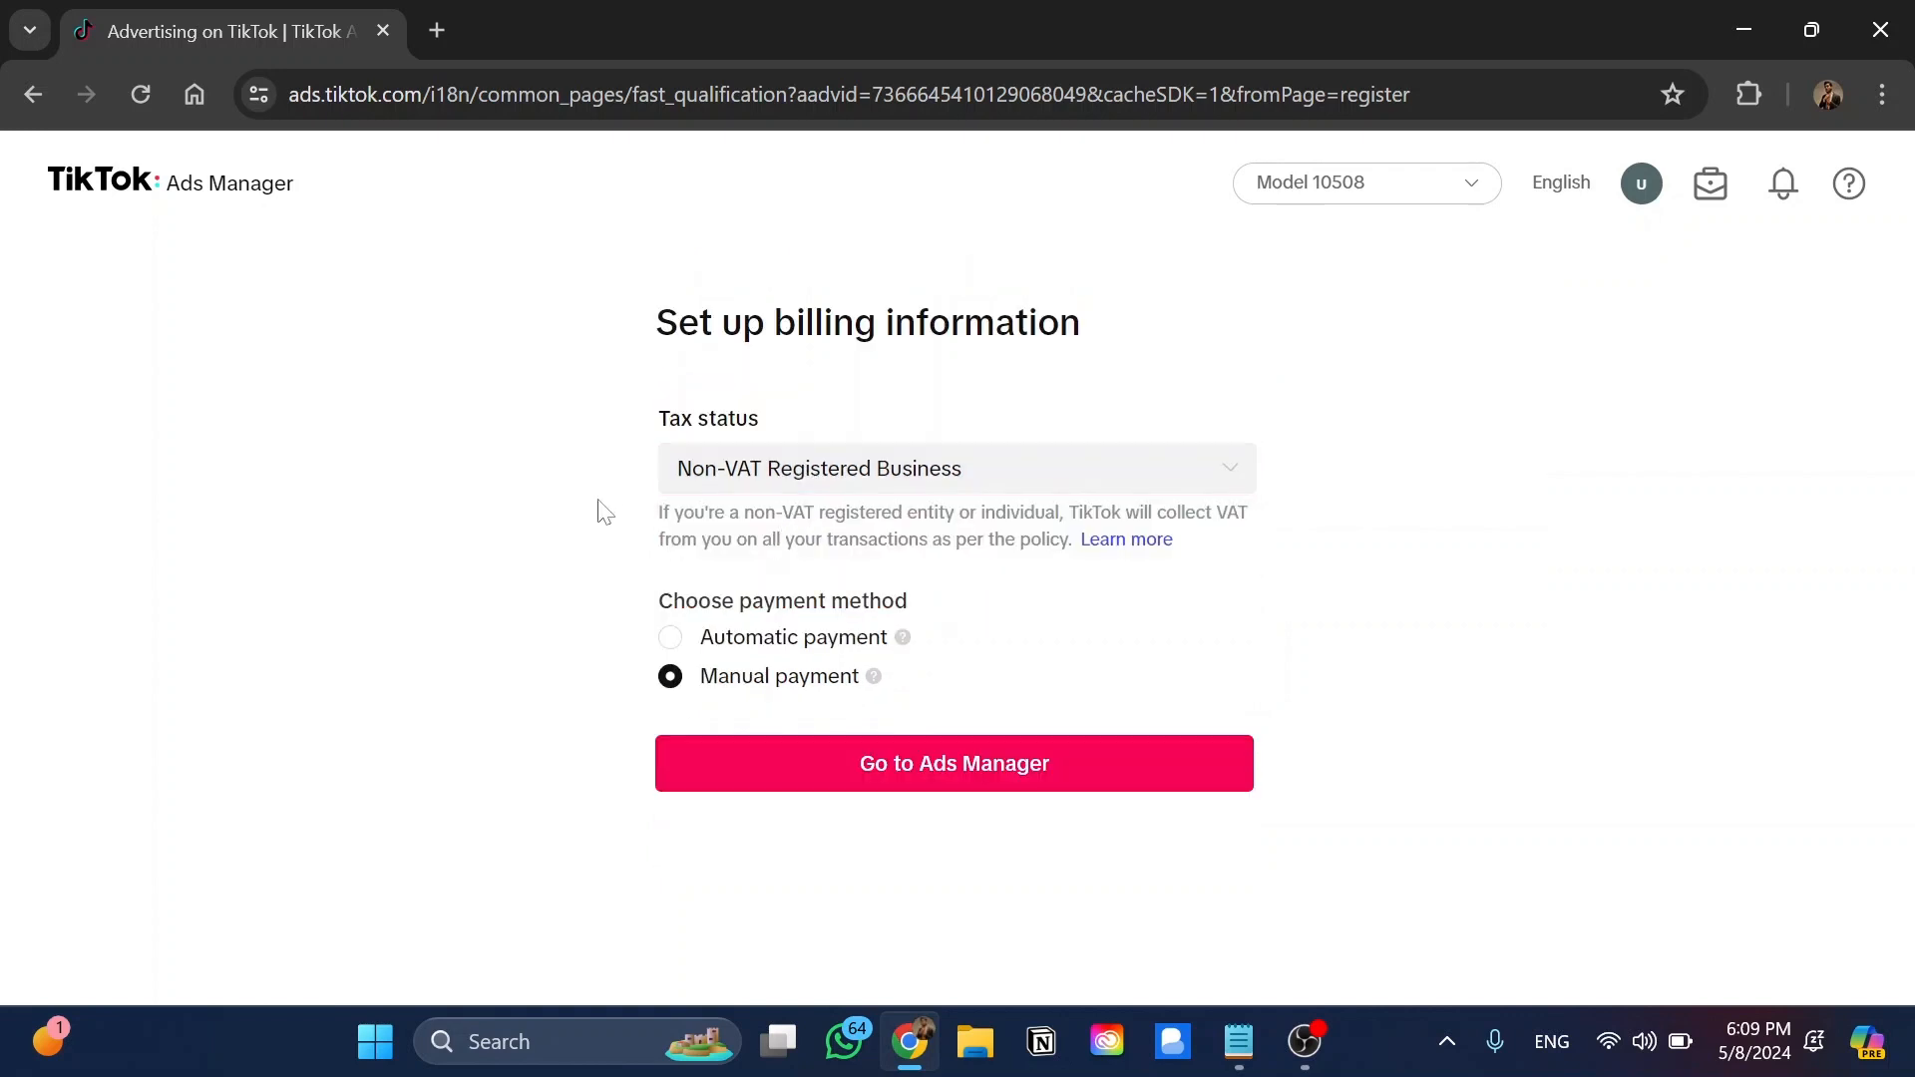
click(955, 763)
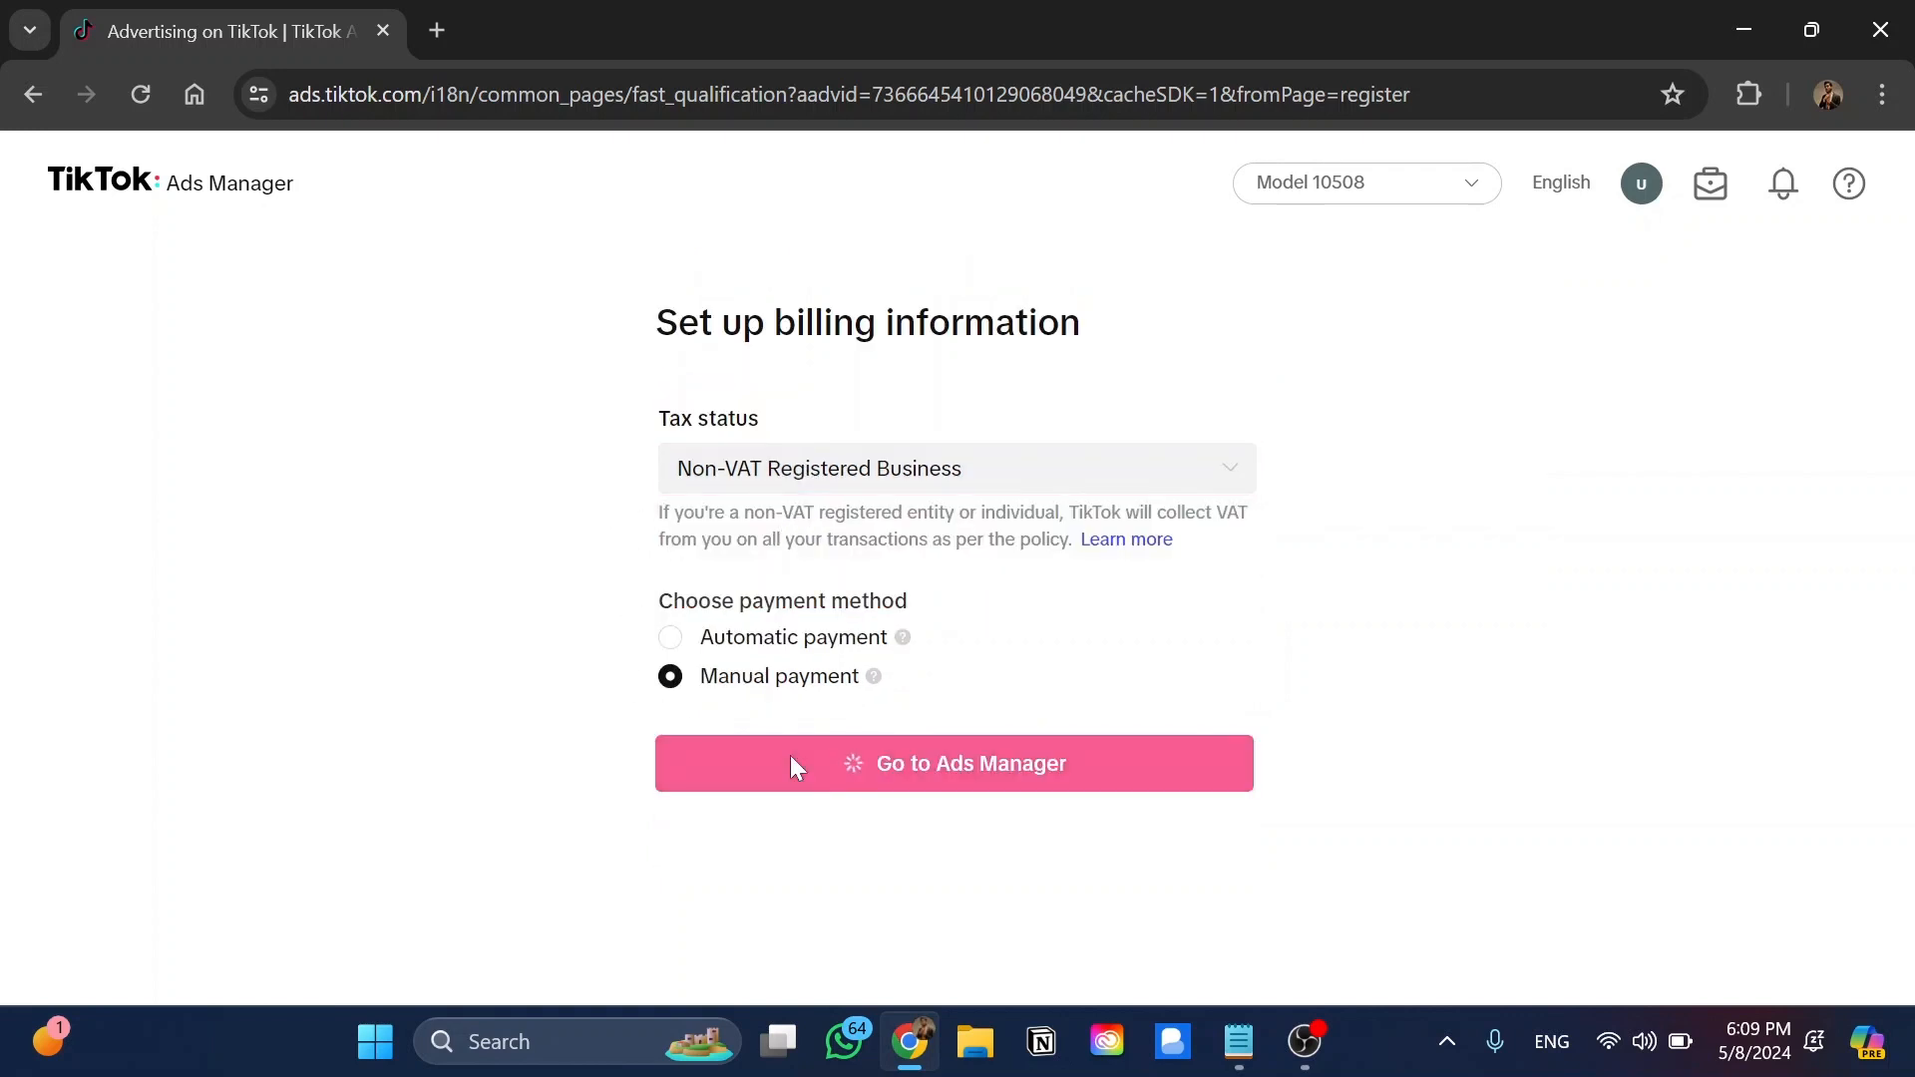
mouse_move(600, 534)
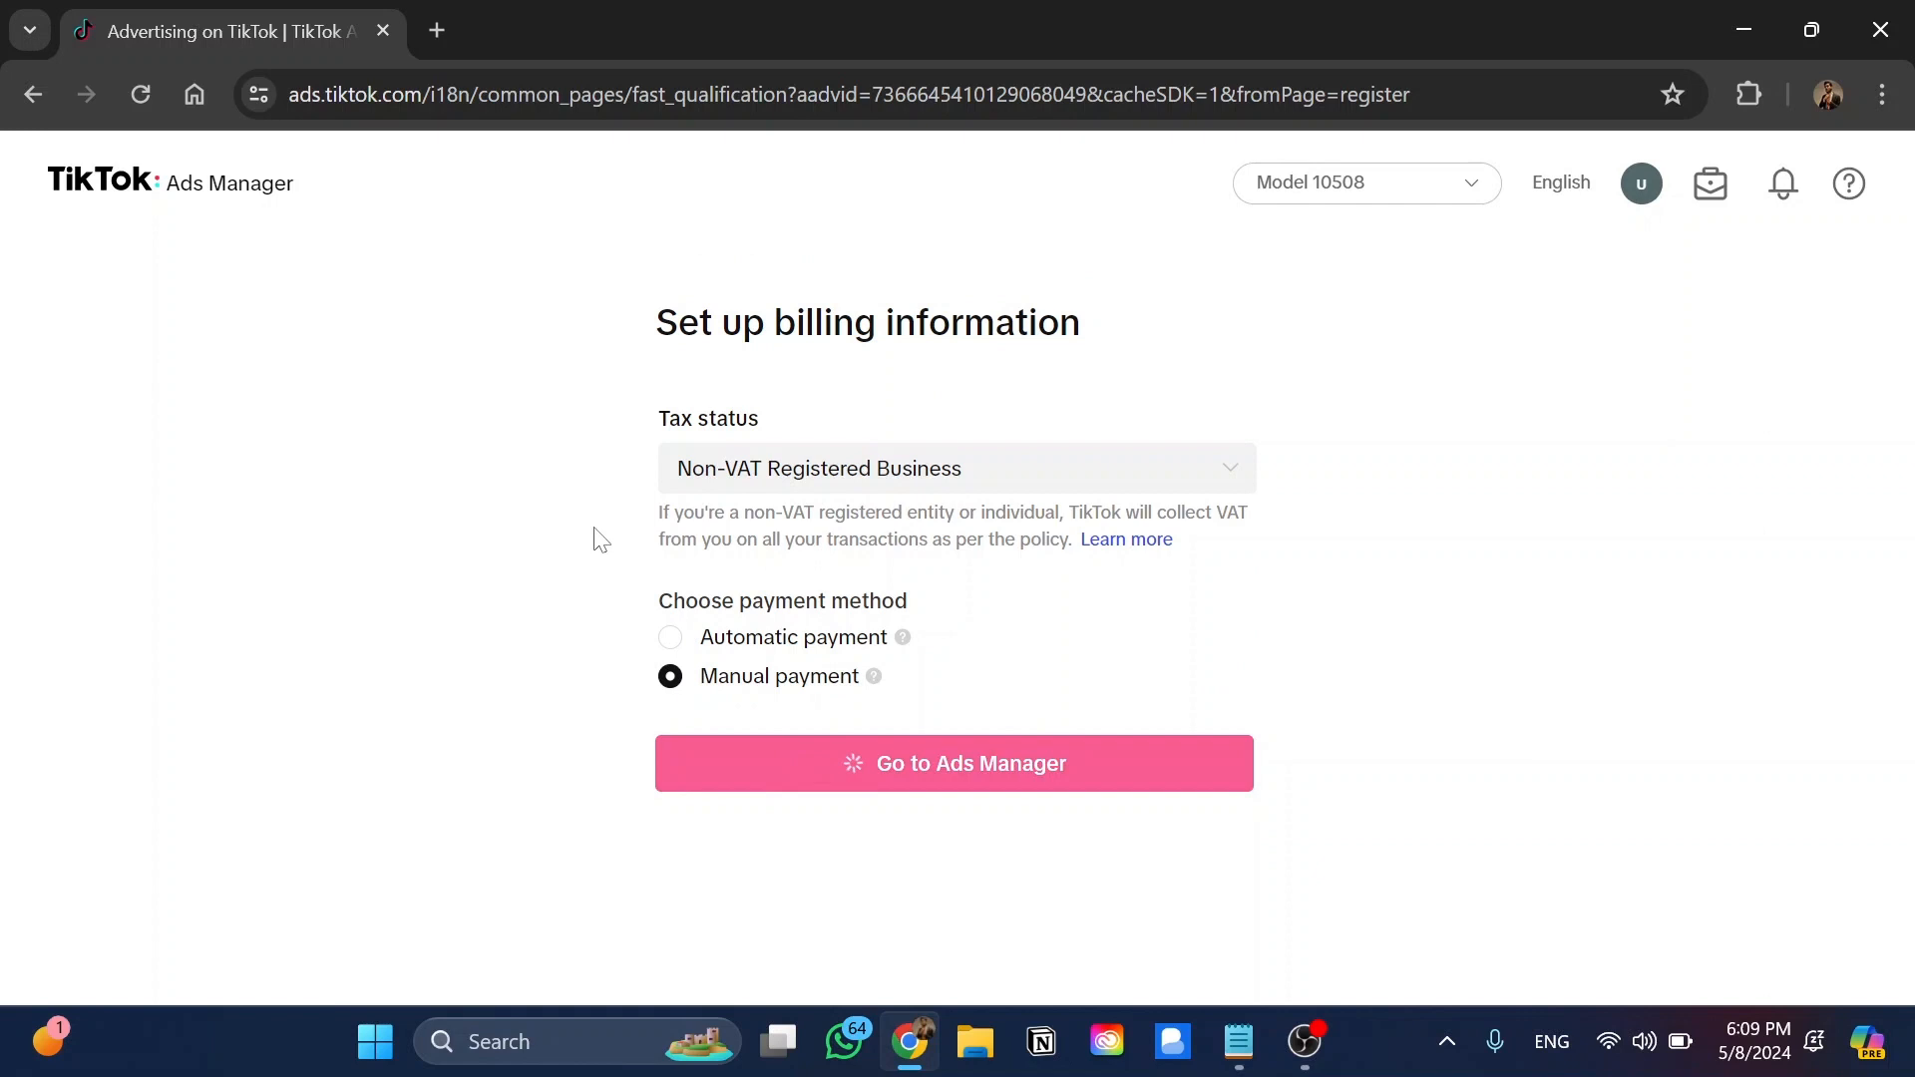
click(955, 763)
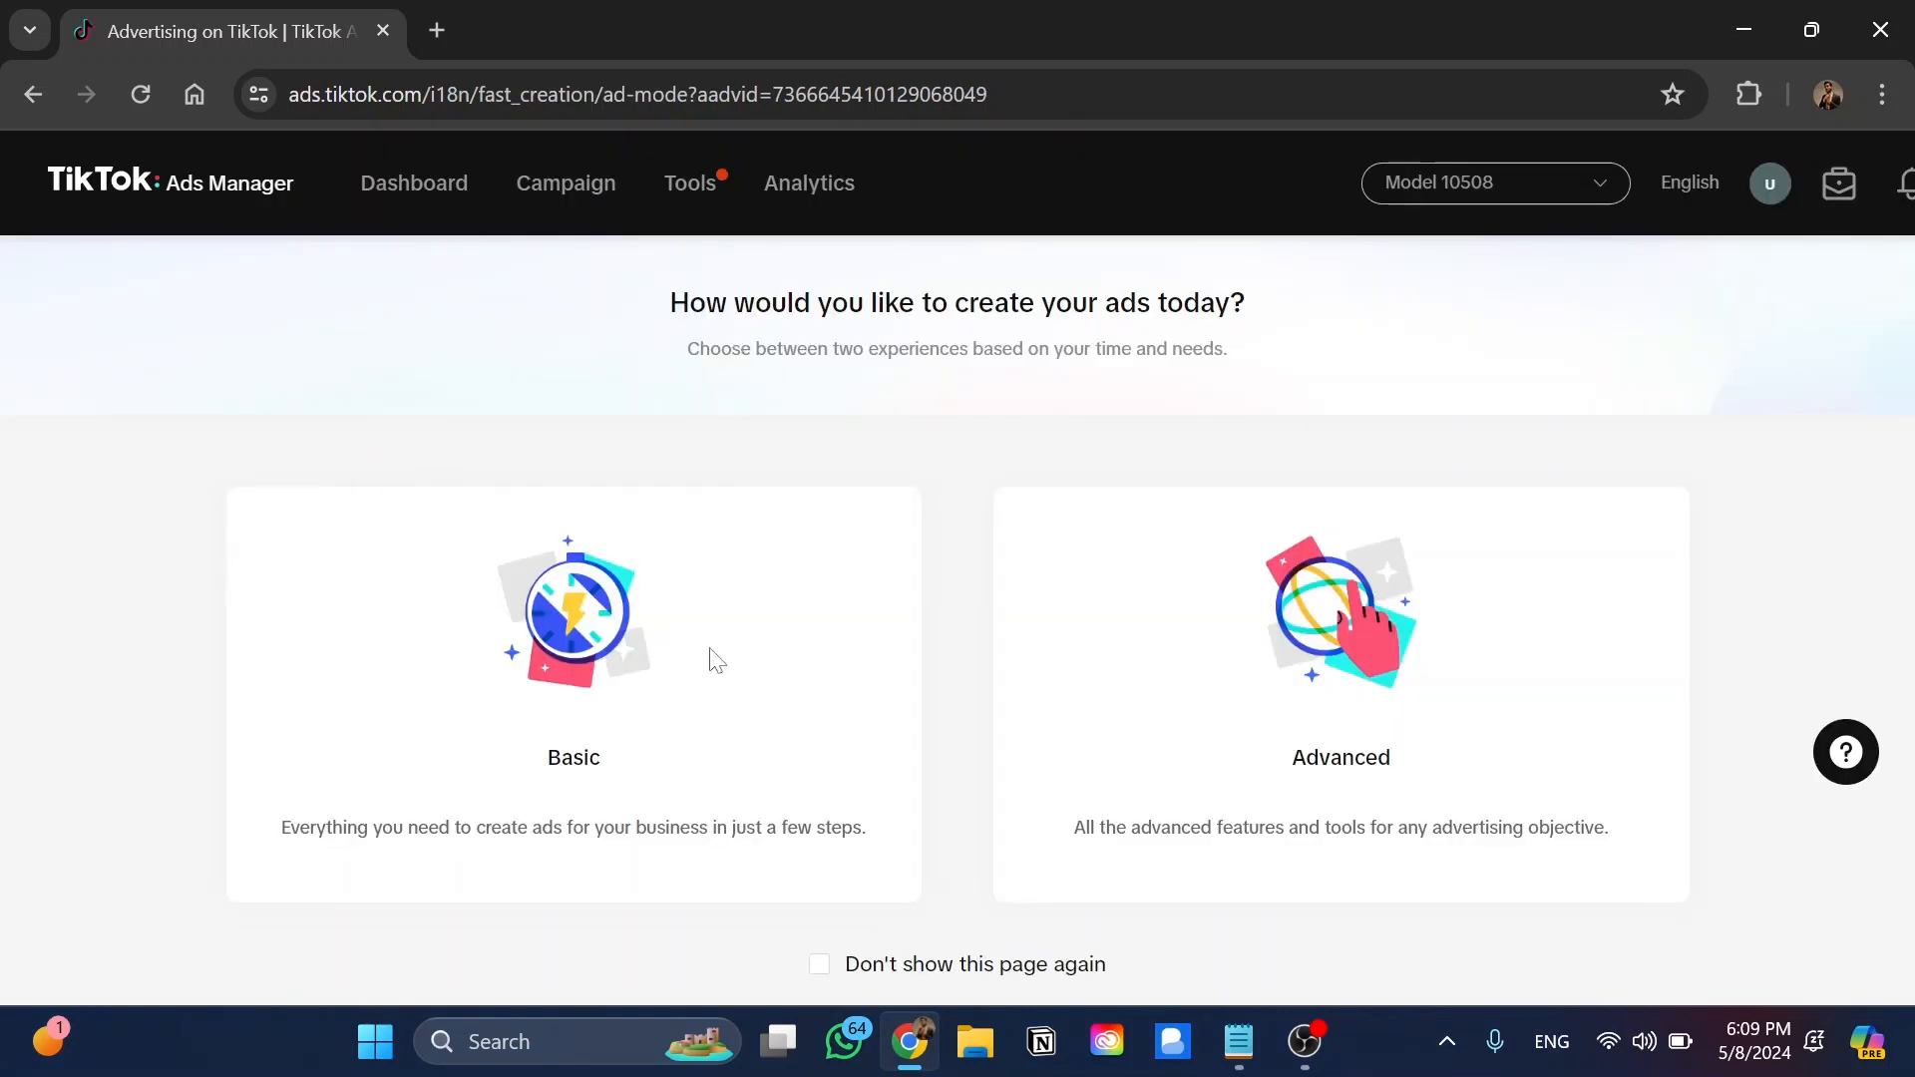
mouse_move(940, 725)
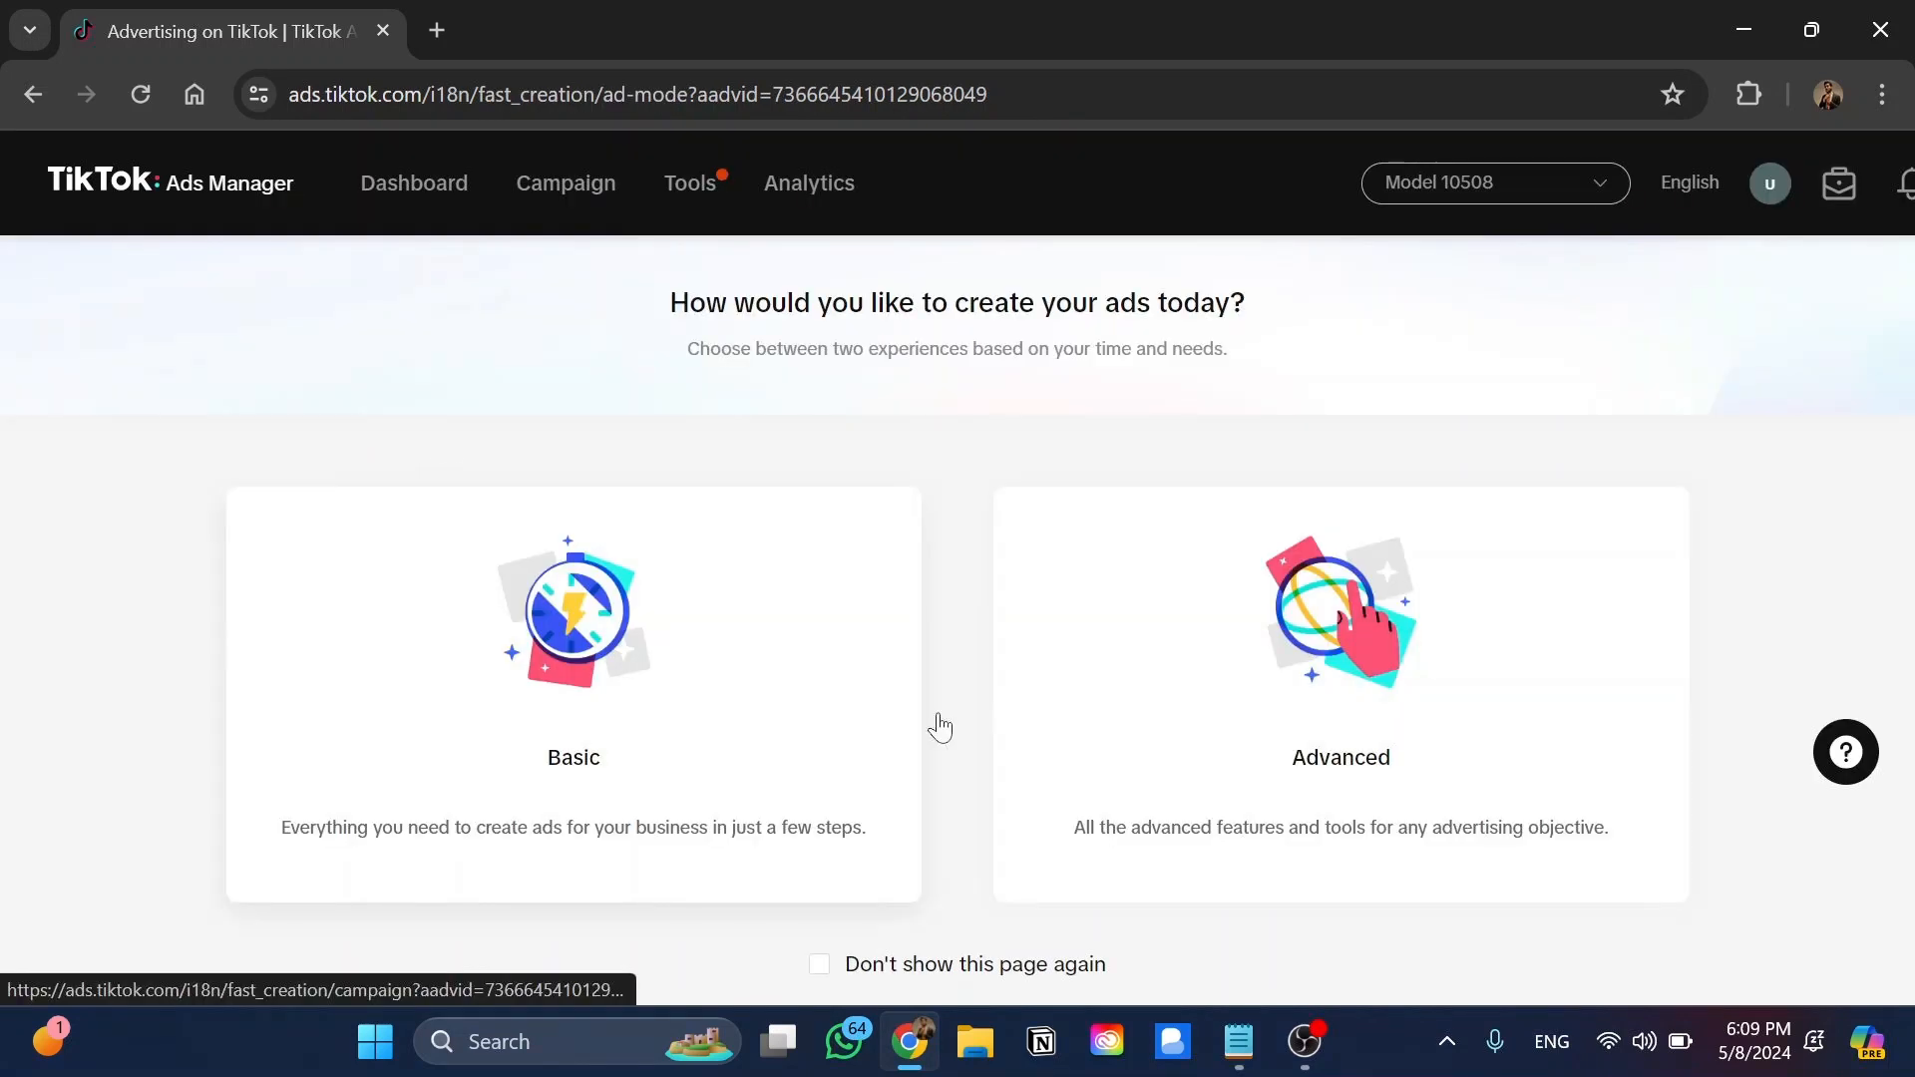
Choose the Basic ad experience with a Lead generation goal and continue.
click(574, 730)
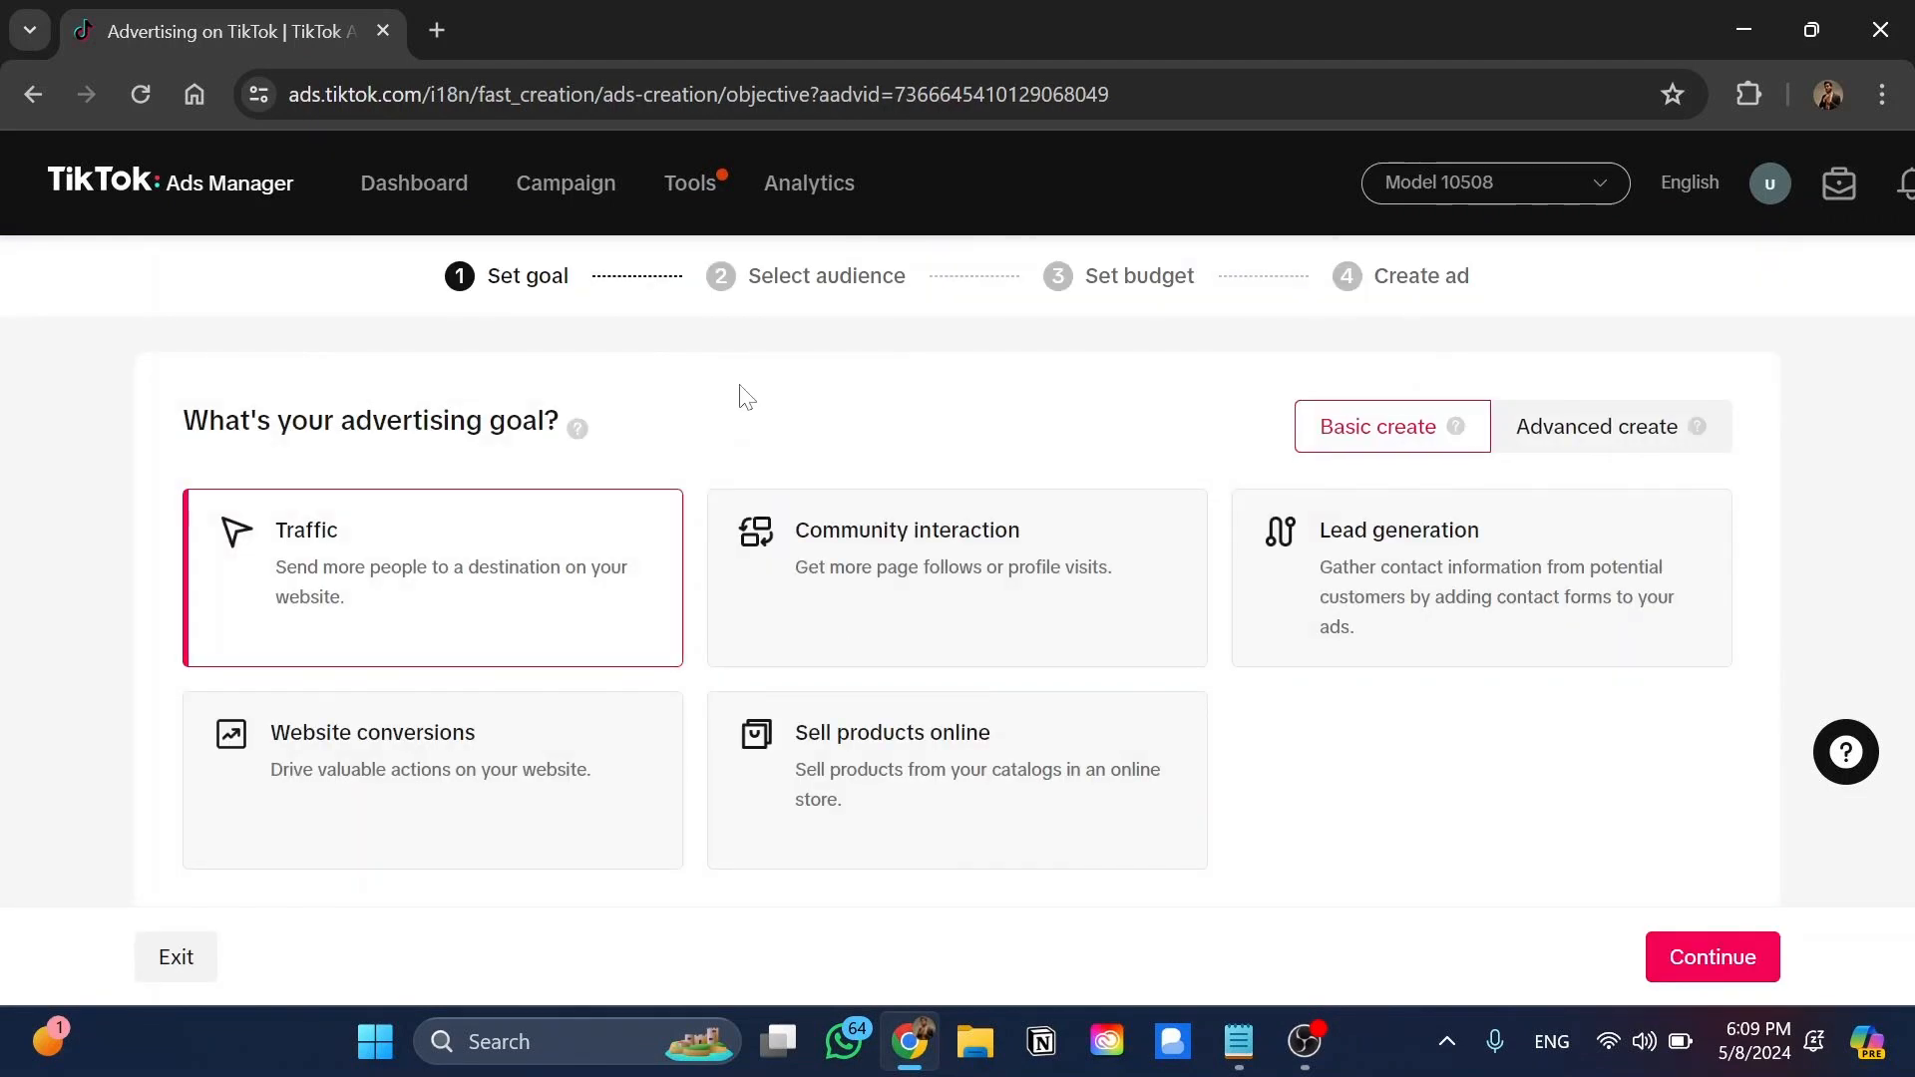
click(1482, 578)
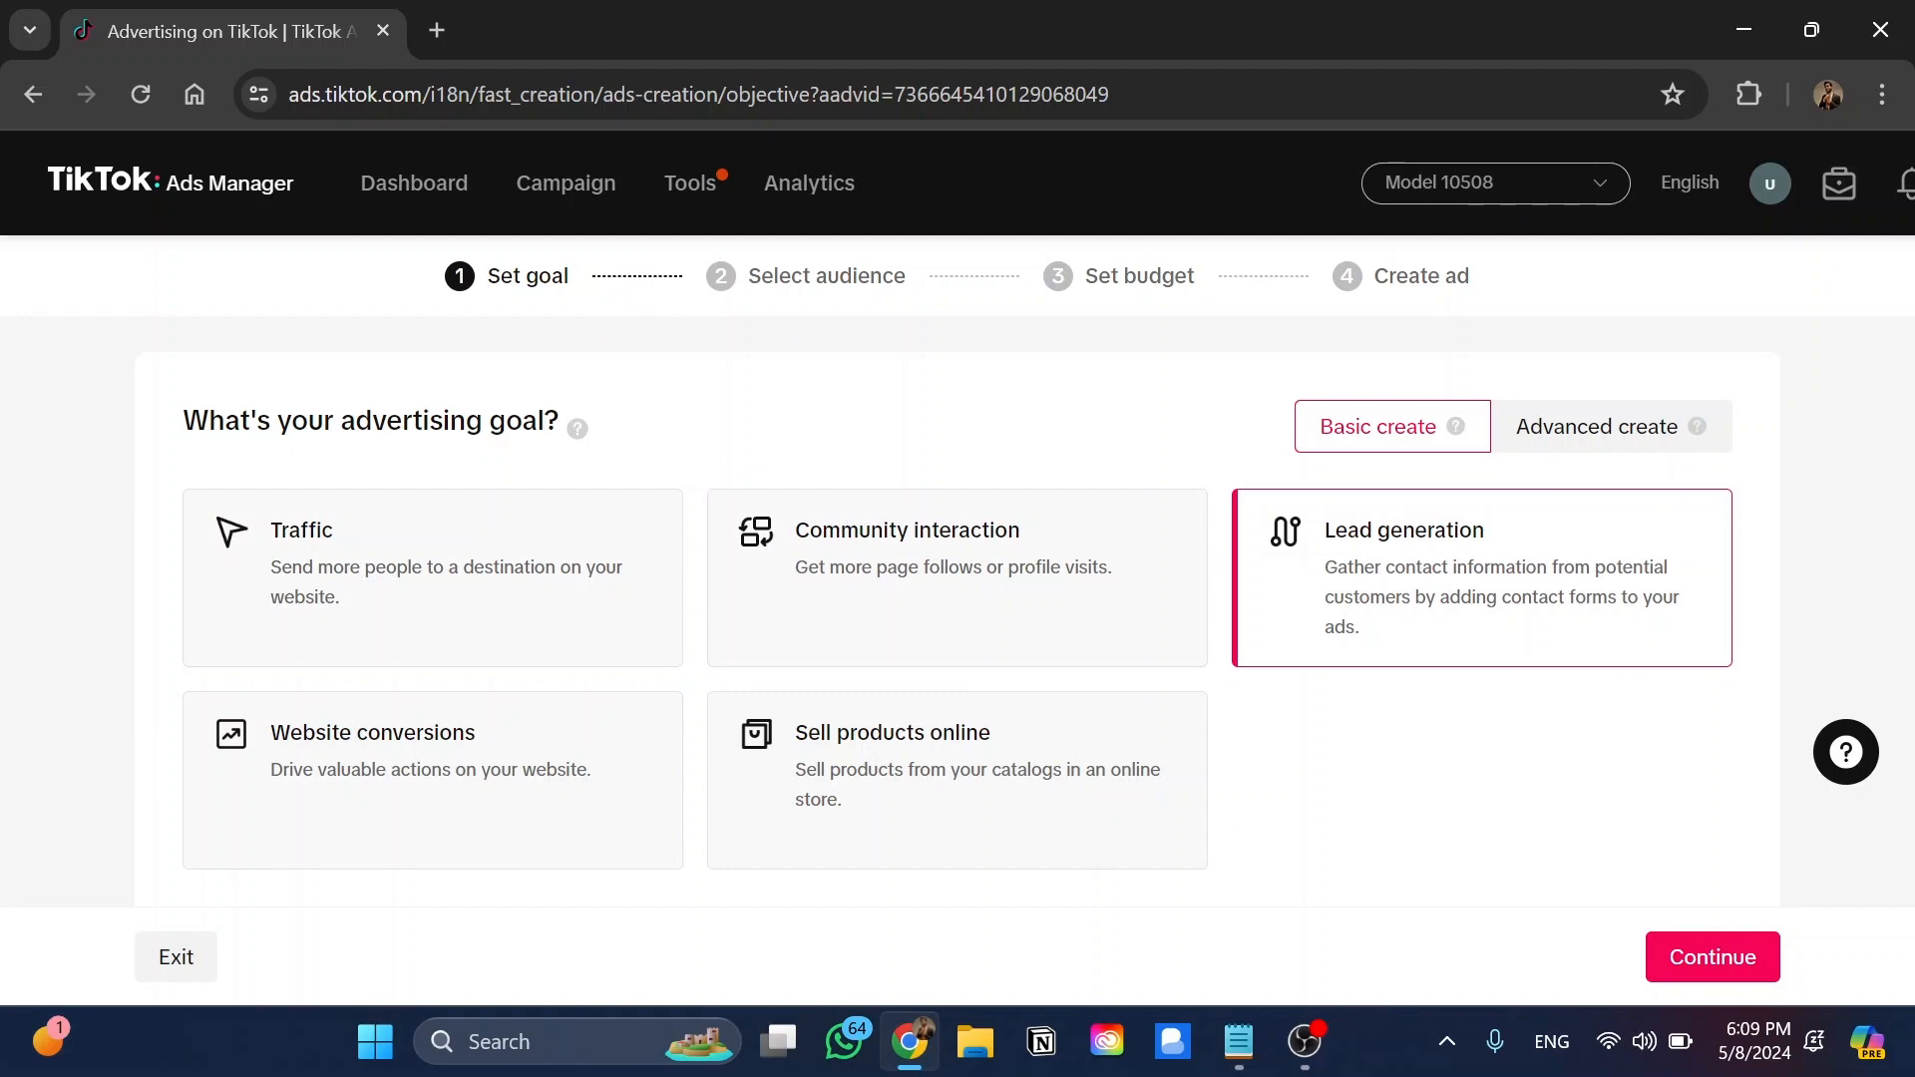
click(1713, 957)
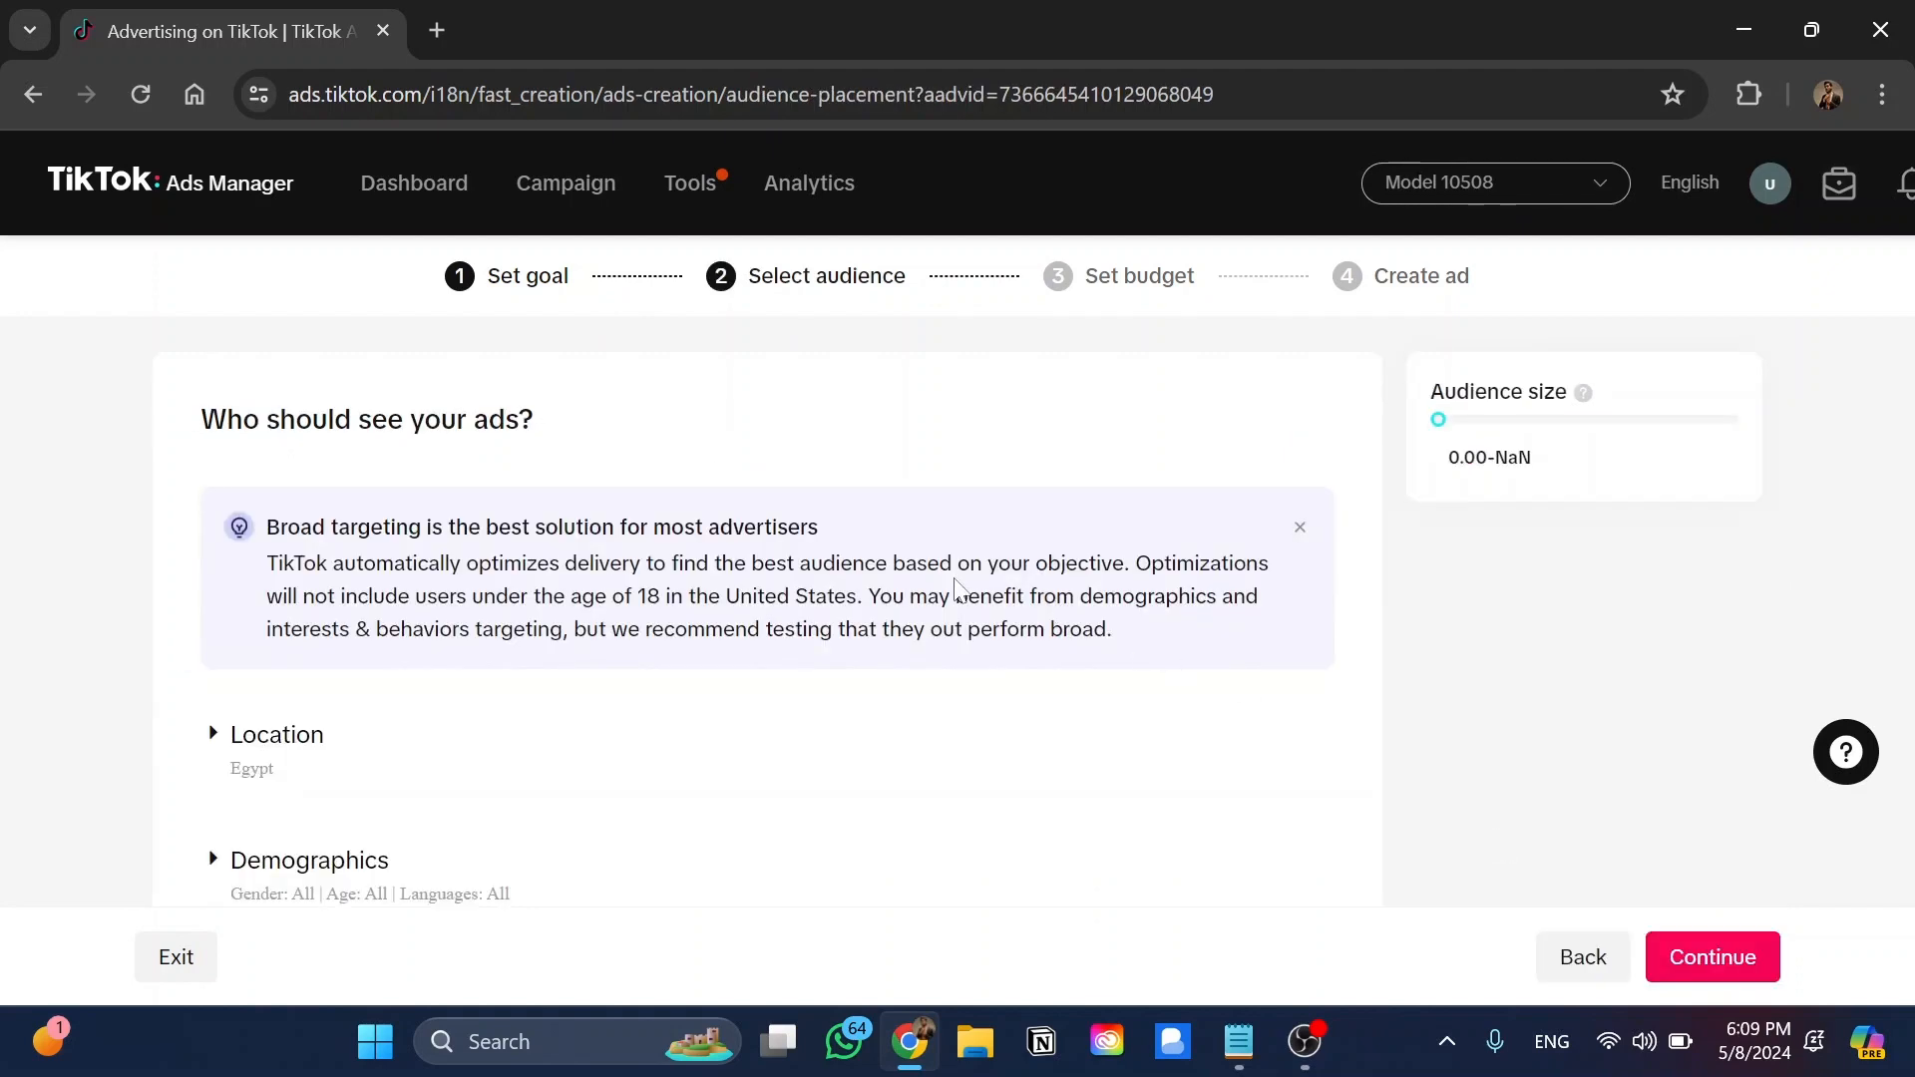
Keep the Egypt audience and TikTok placement, then accept the 150.00 EGP daily budget, starting now.
scroll(down, 3)
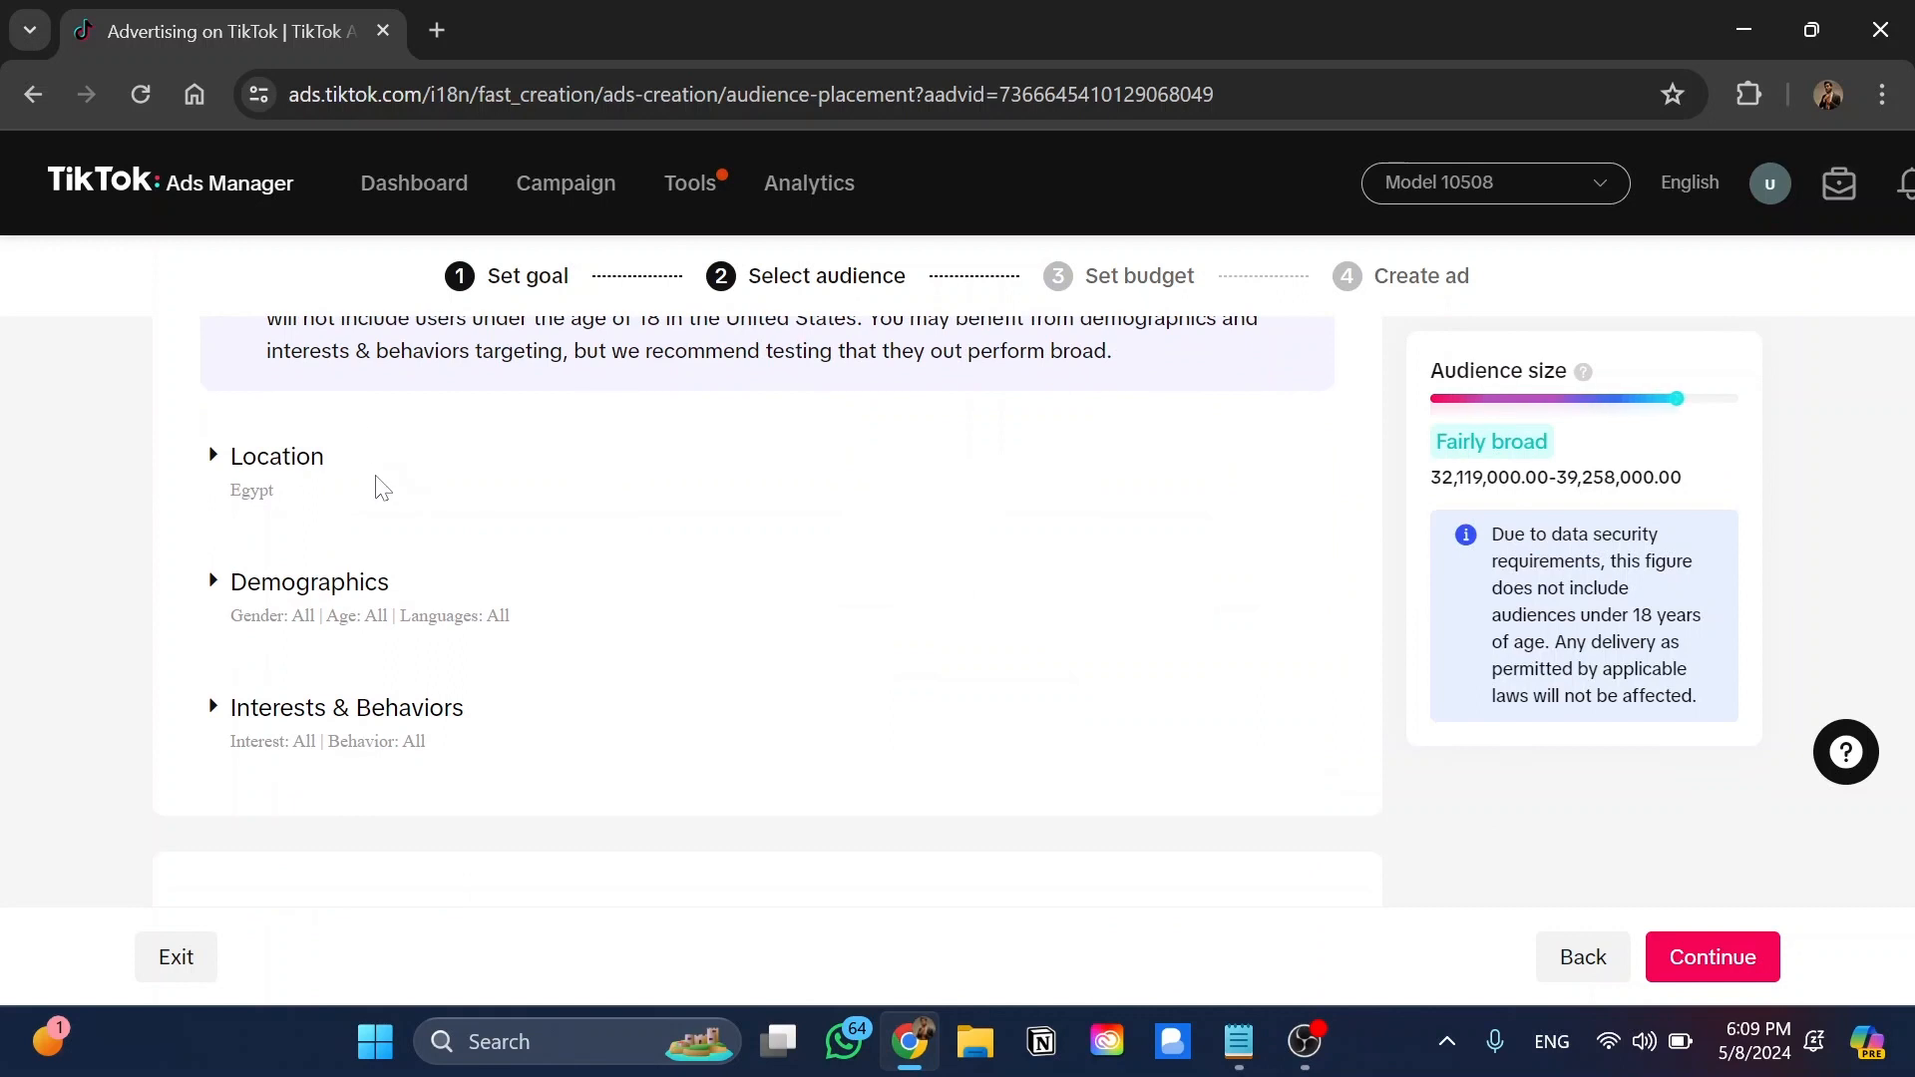
mouse_move(342, 596)
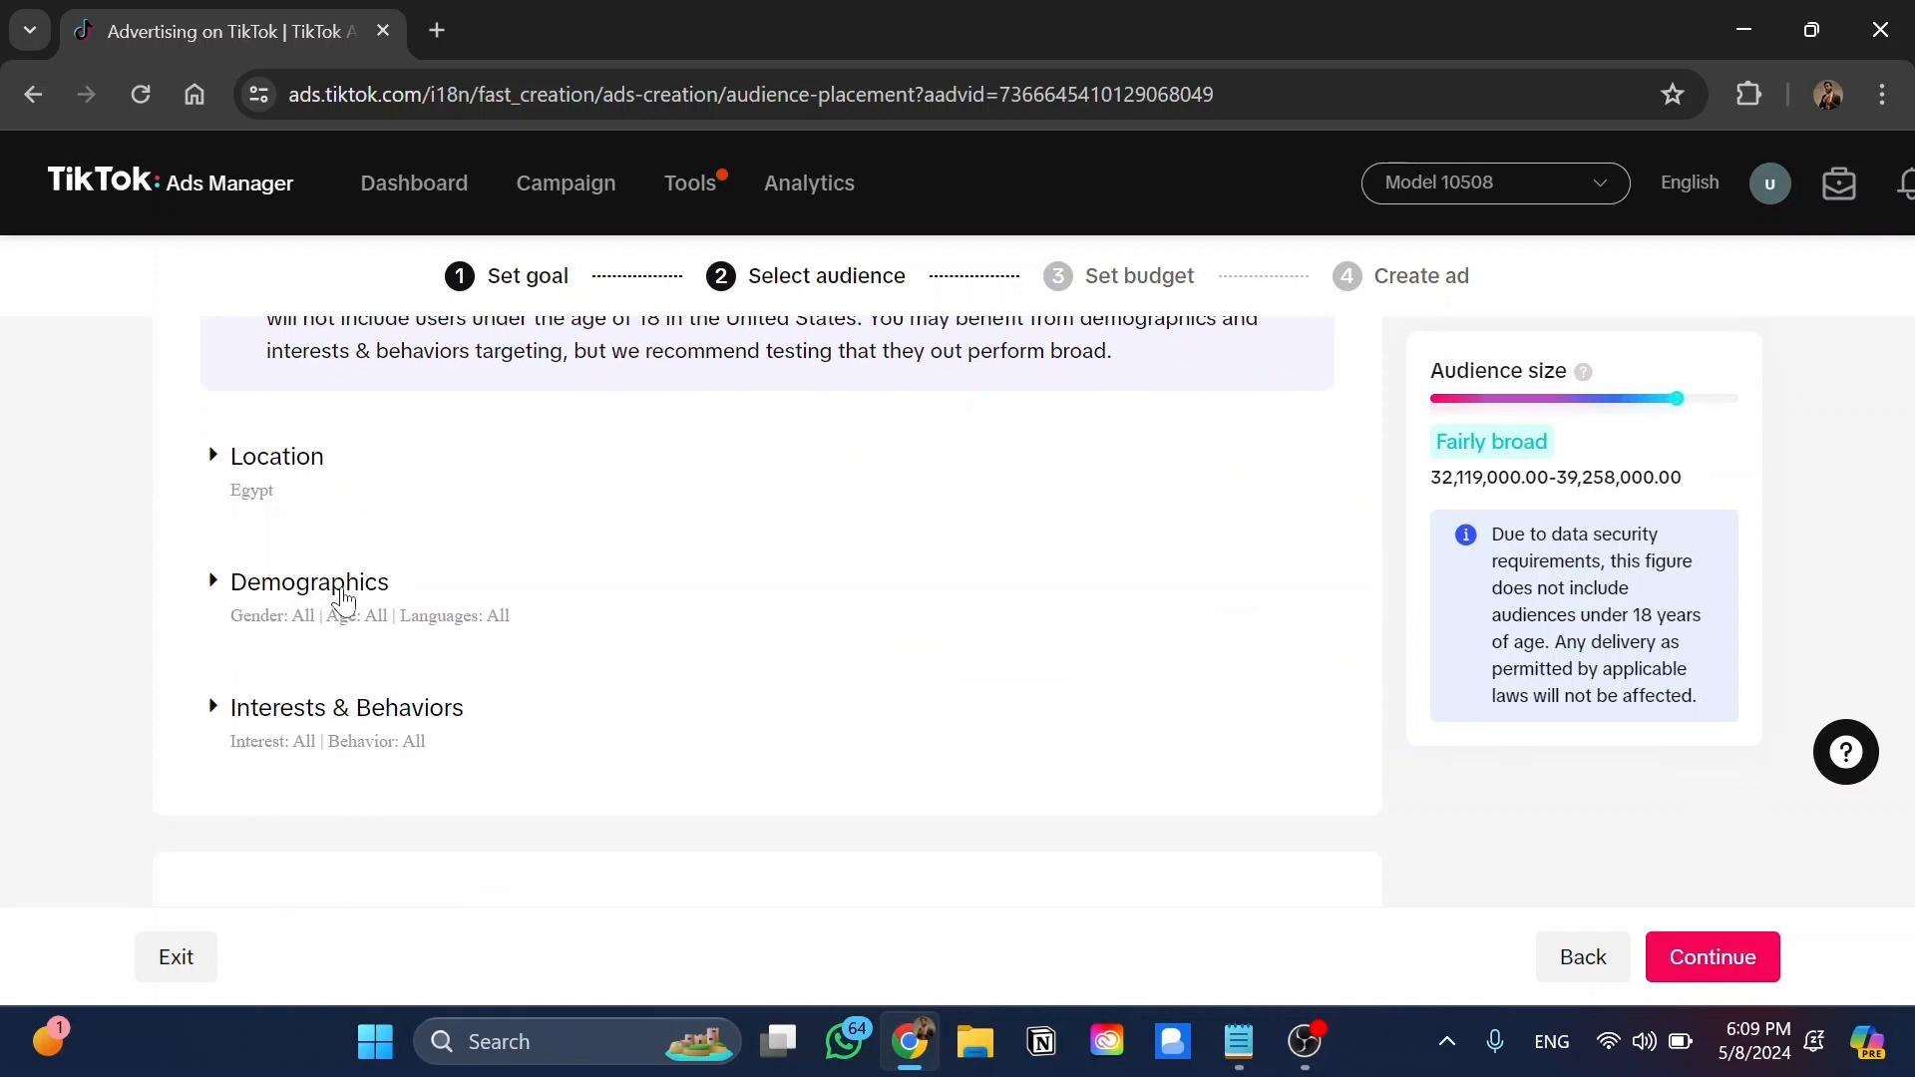
mouse_move(343, 697)
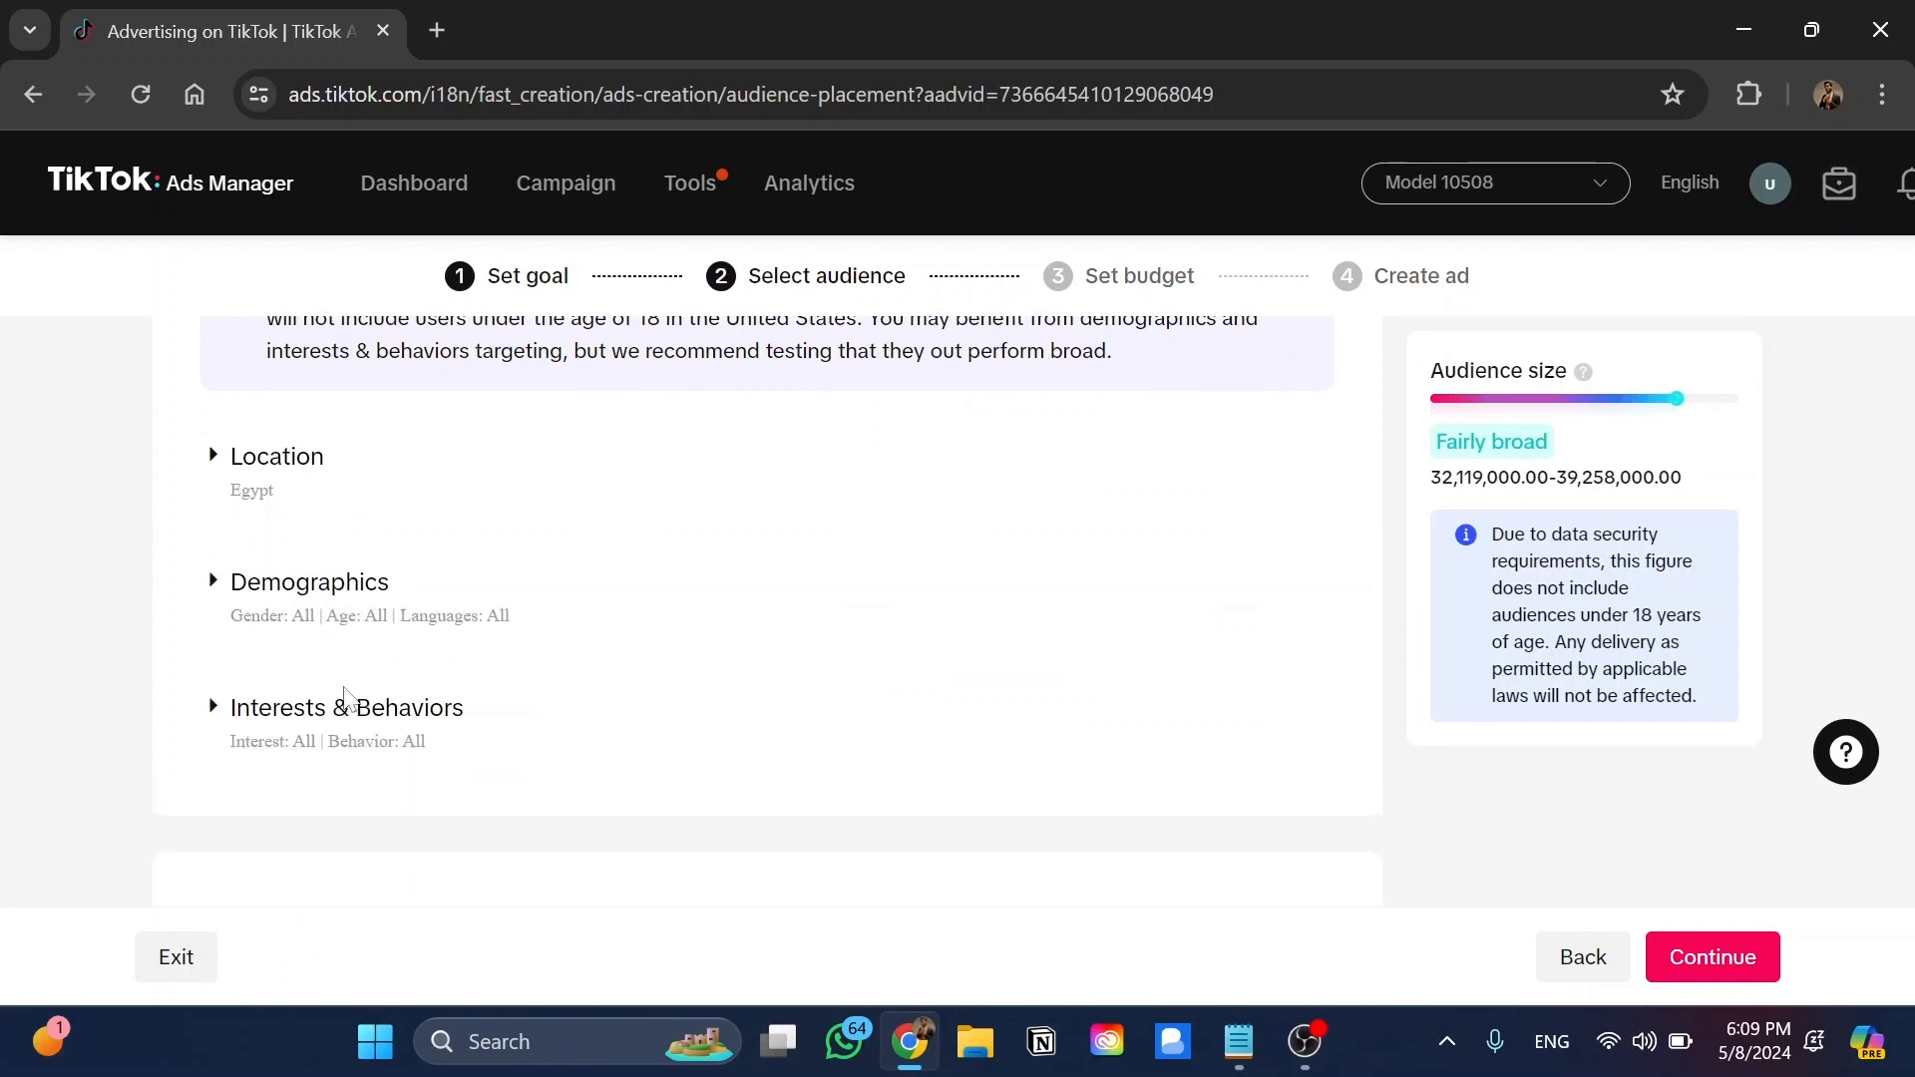
double_click(409, 708)
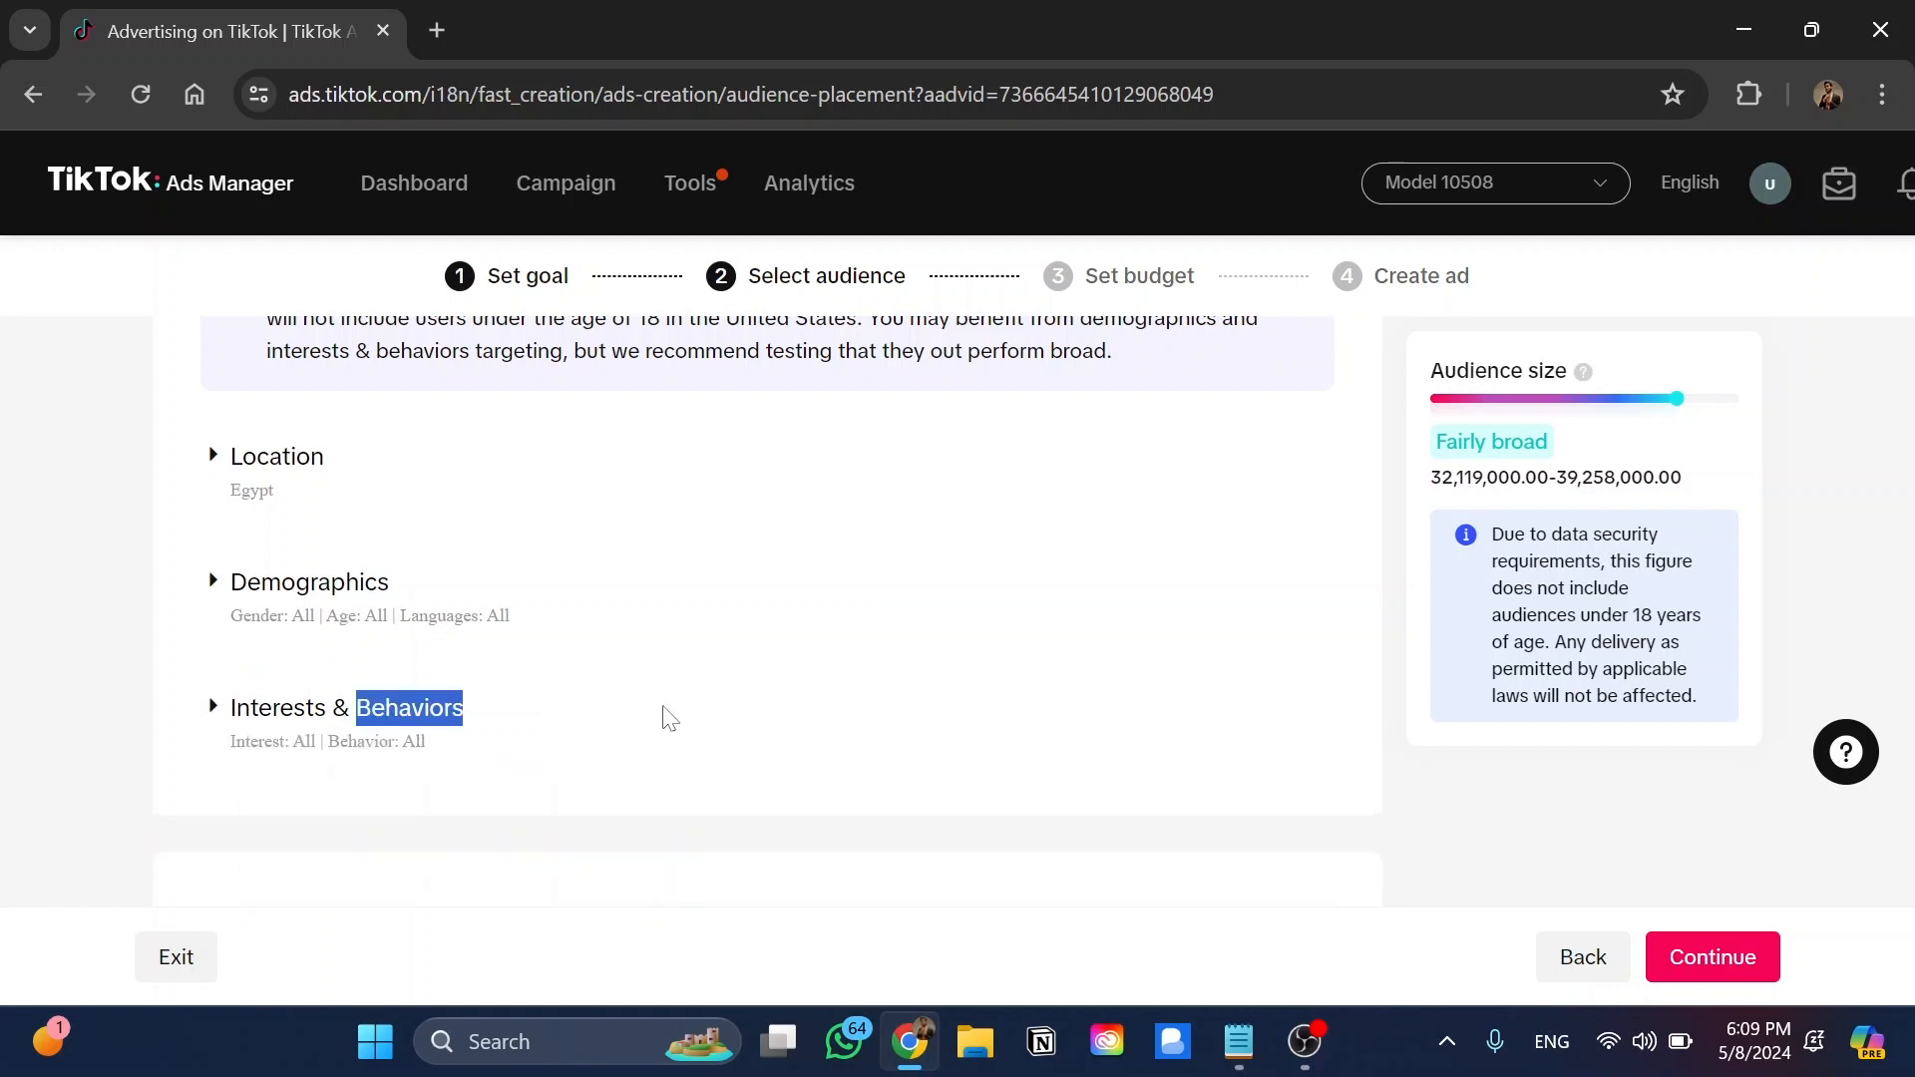
scroll(down, 3)
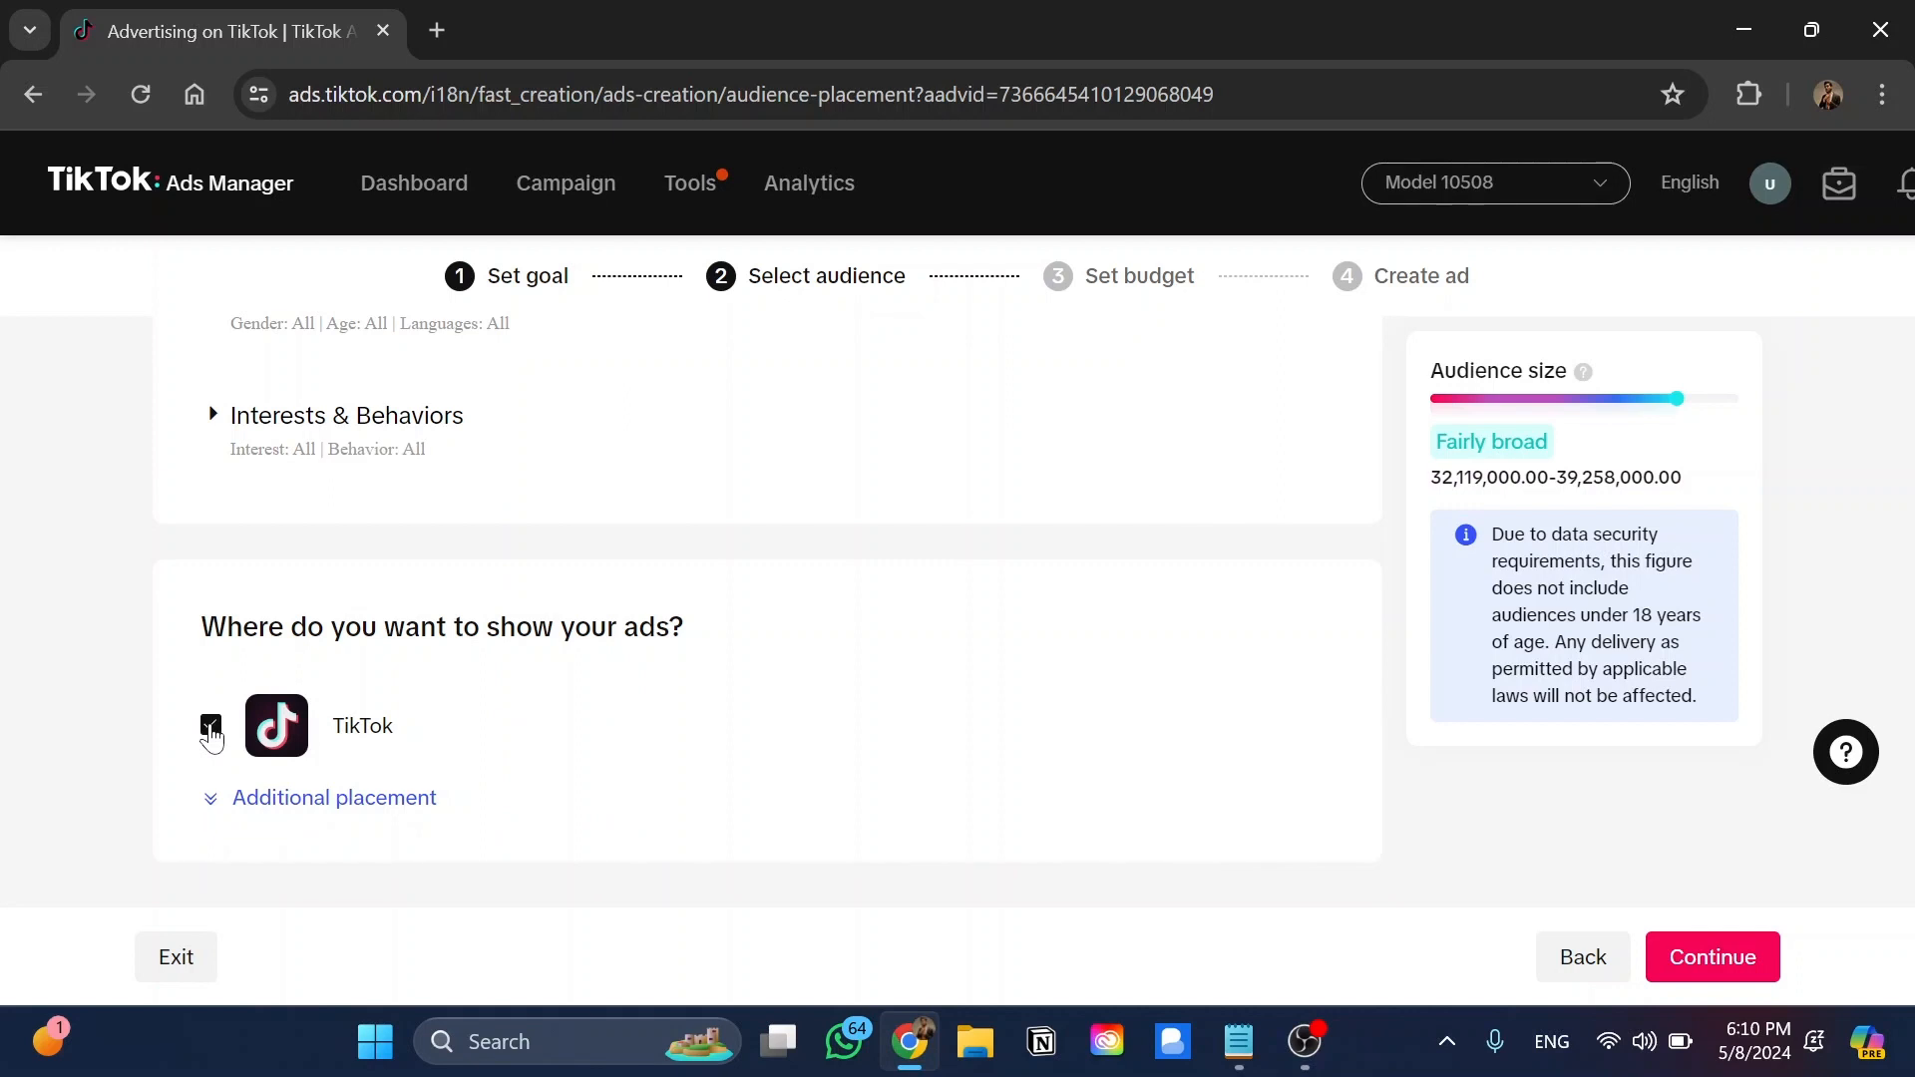
click(334, 797)
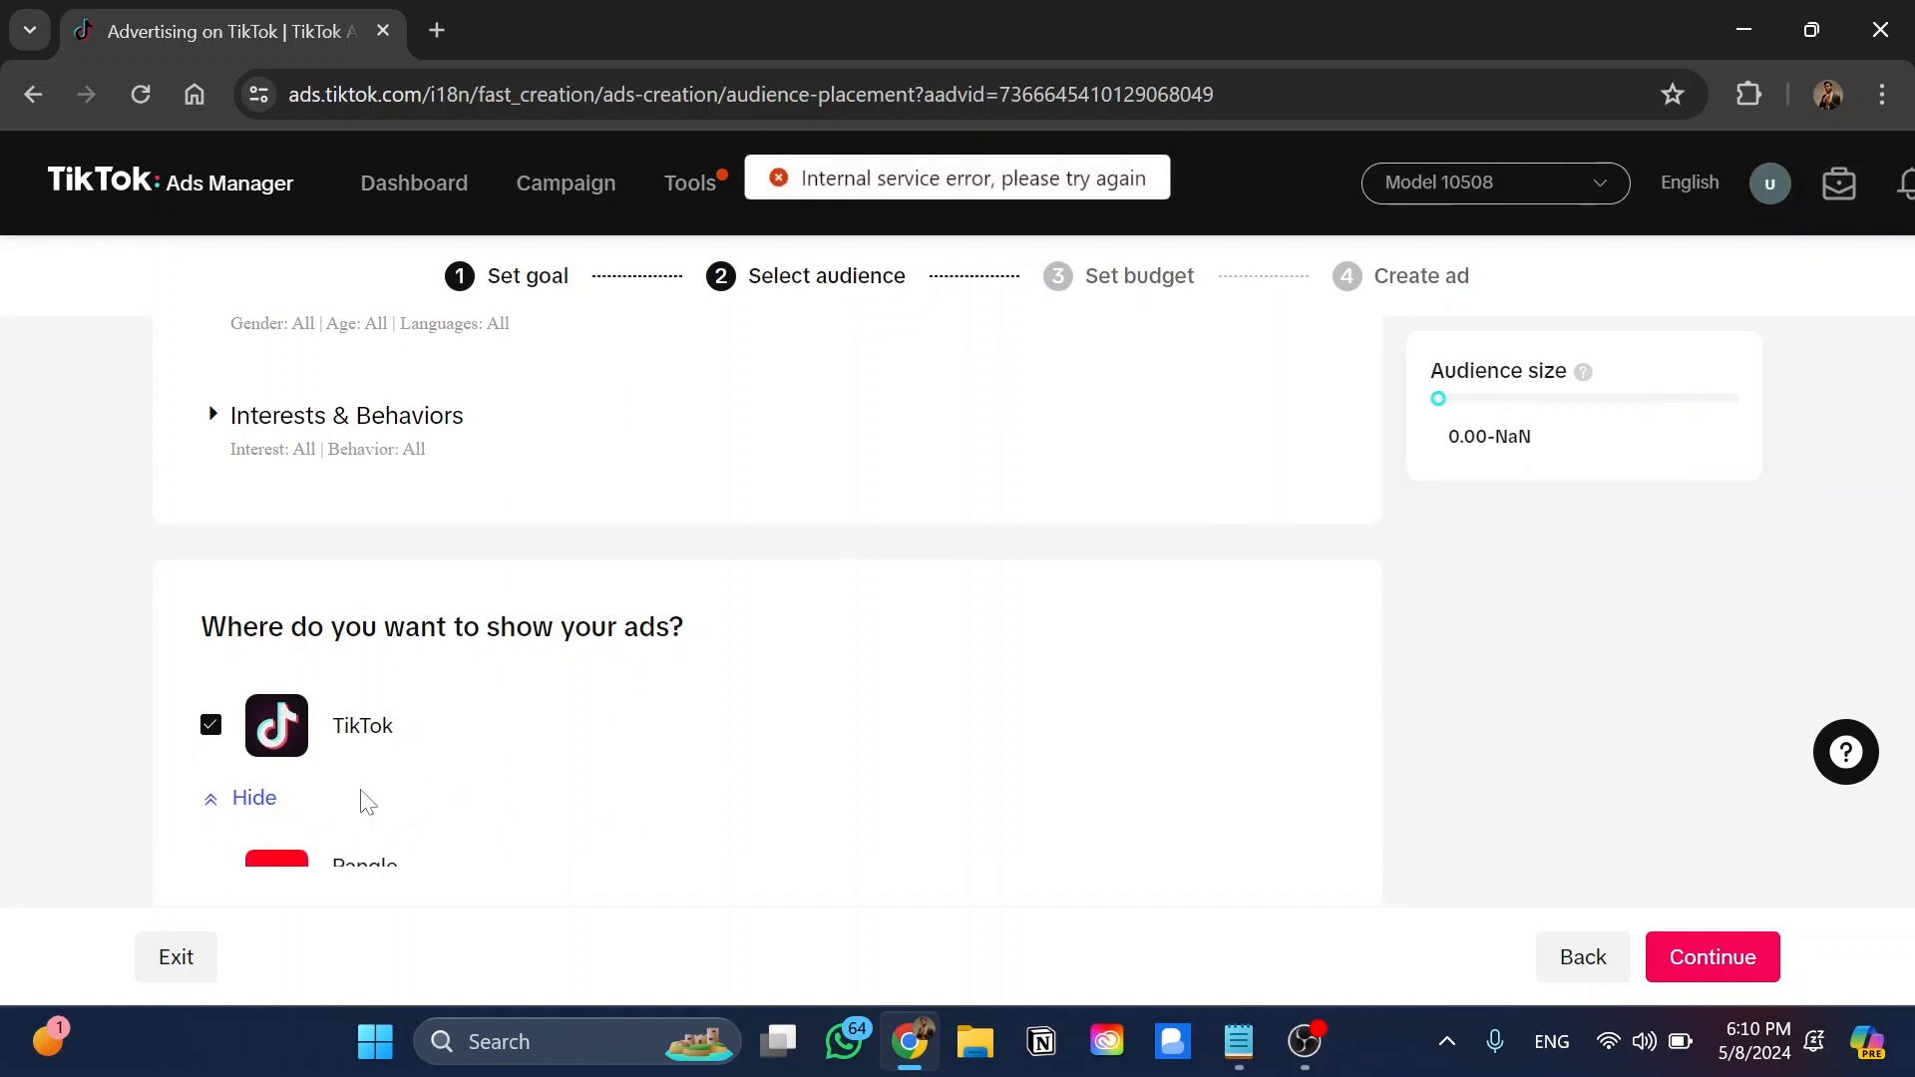
click(1713, 957)
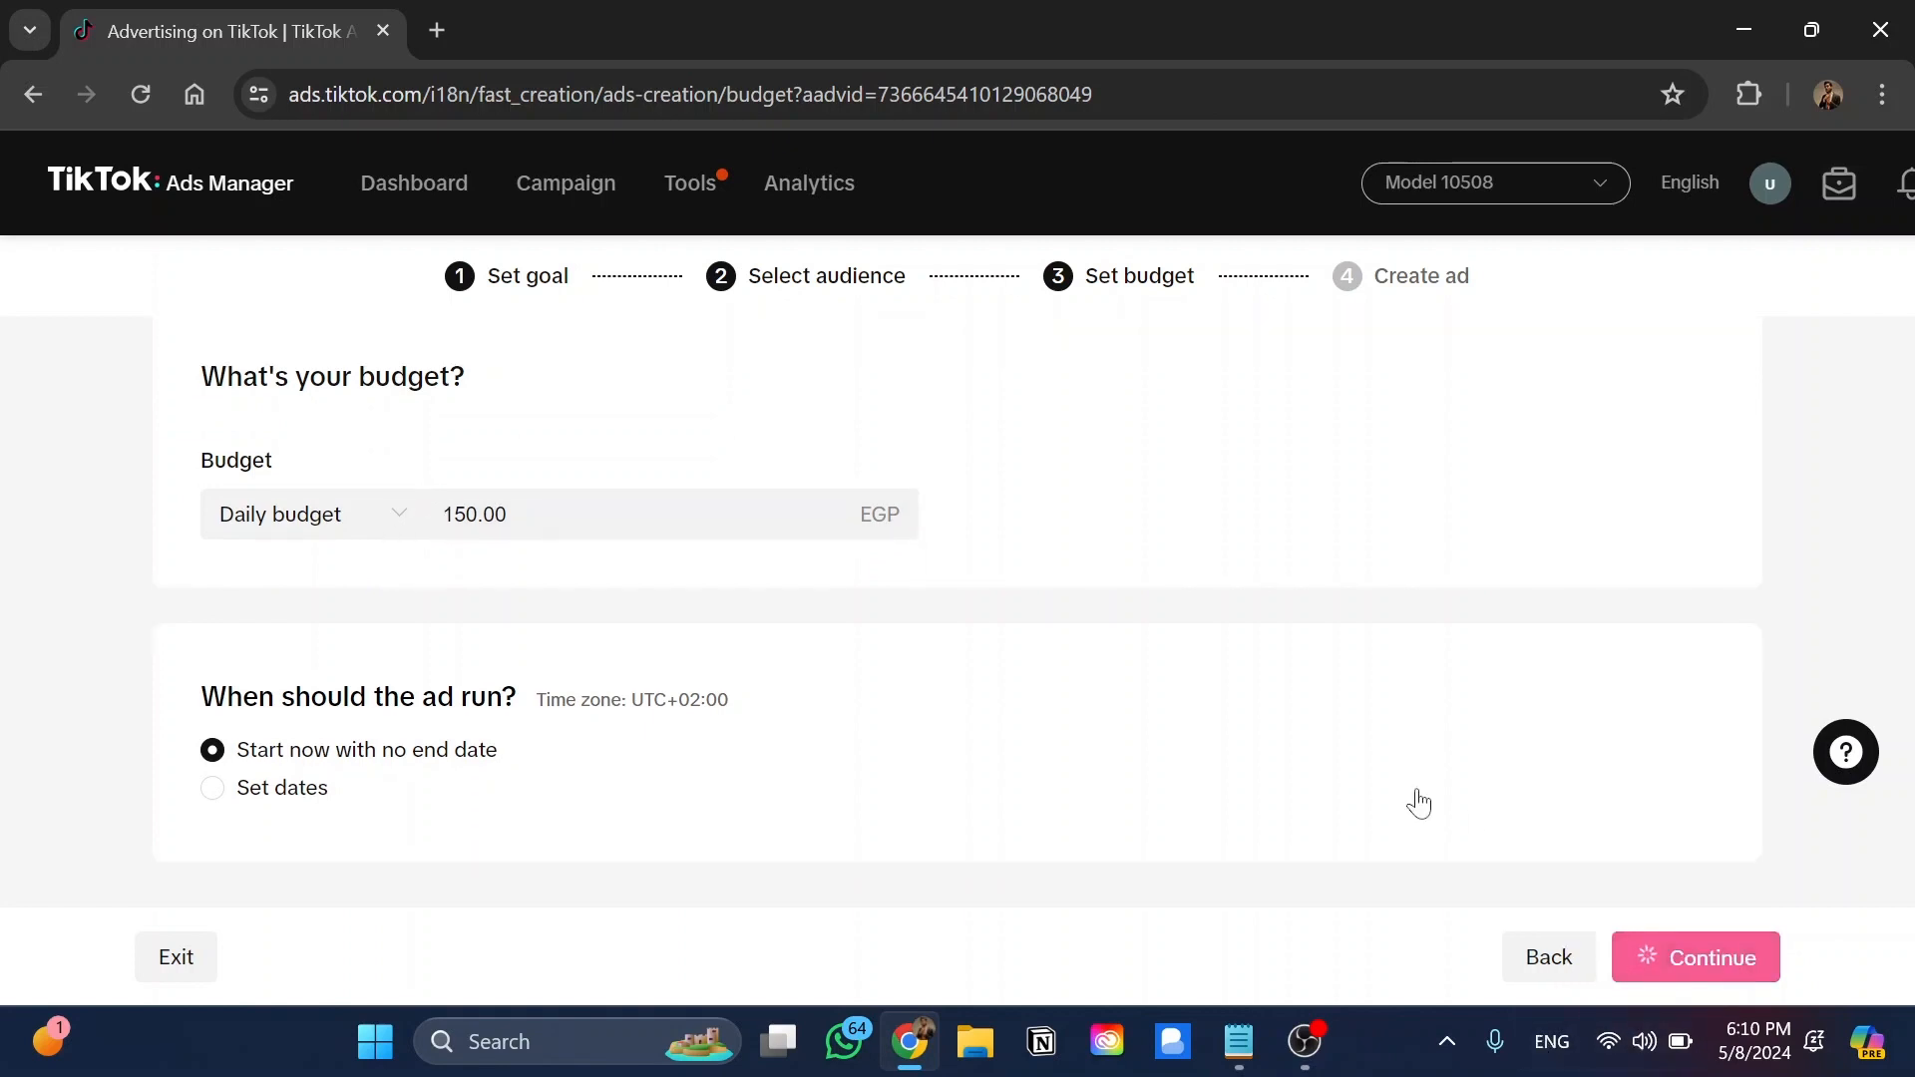
click(1713, 957)
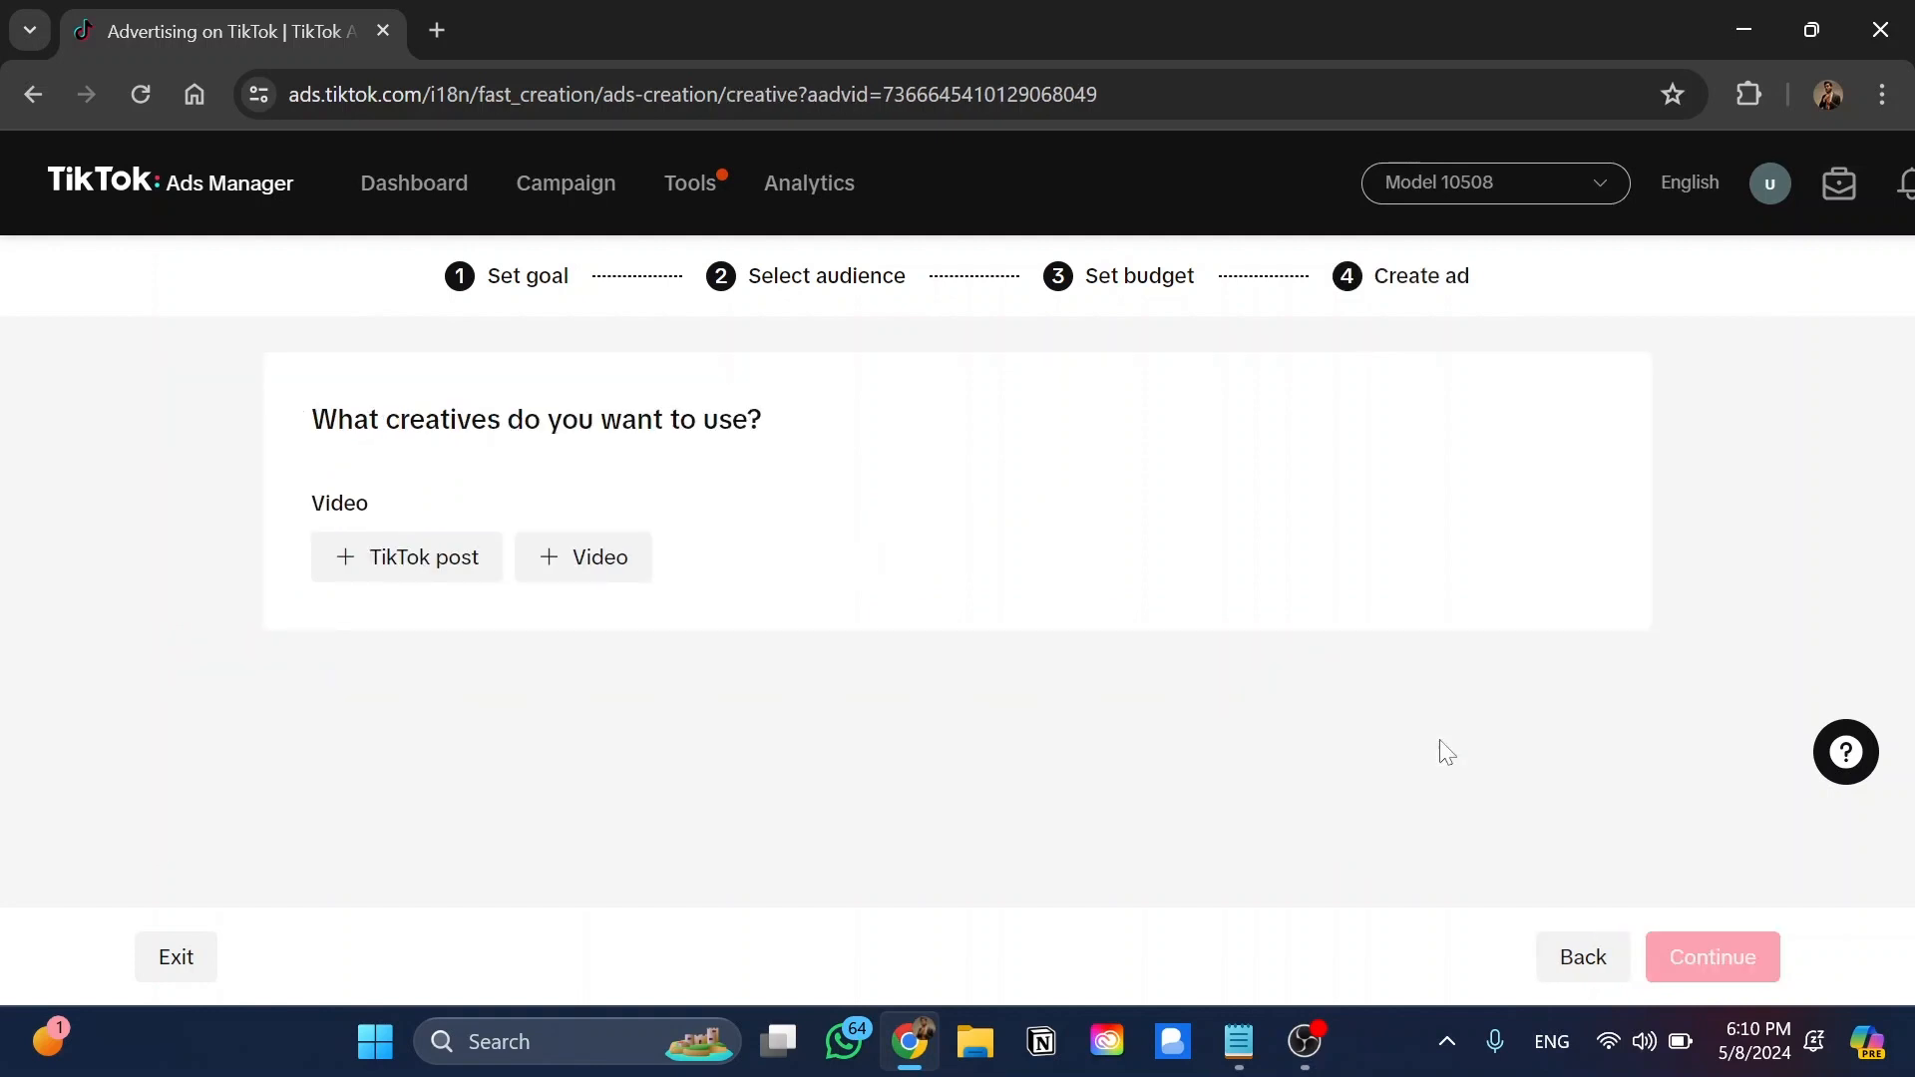
mouse_move(1328, 728)
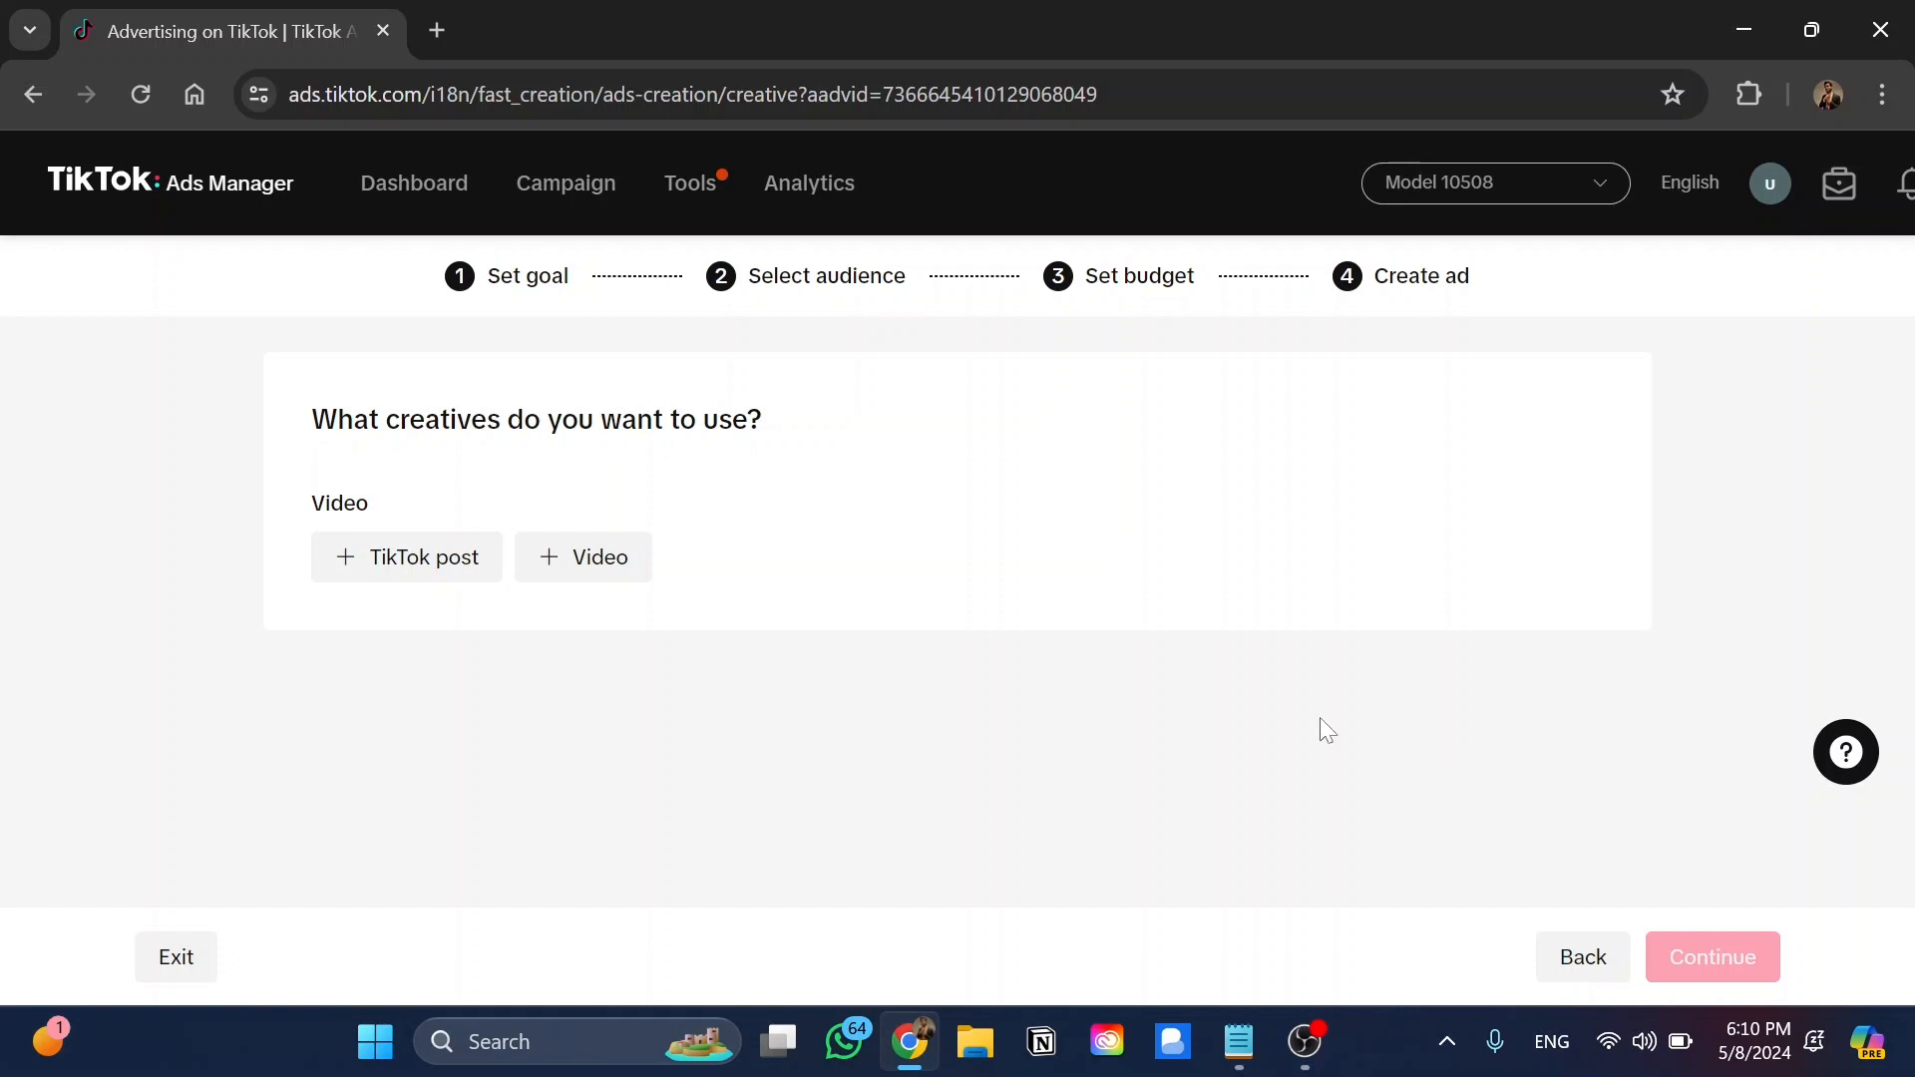
mouse_move(713, 627)
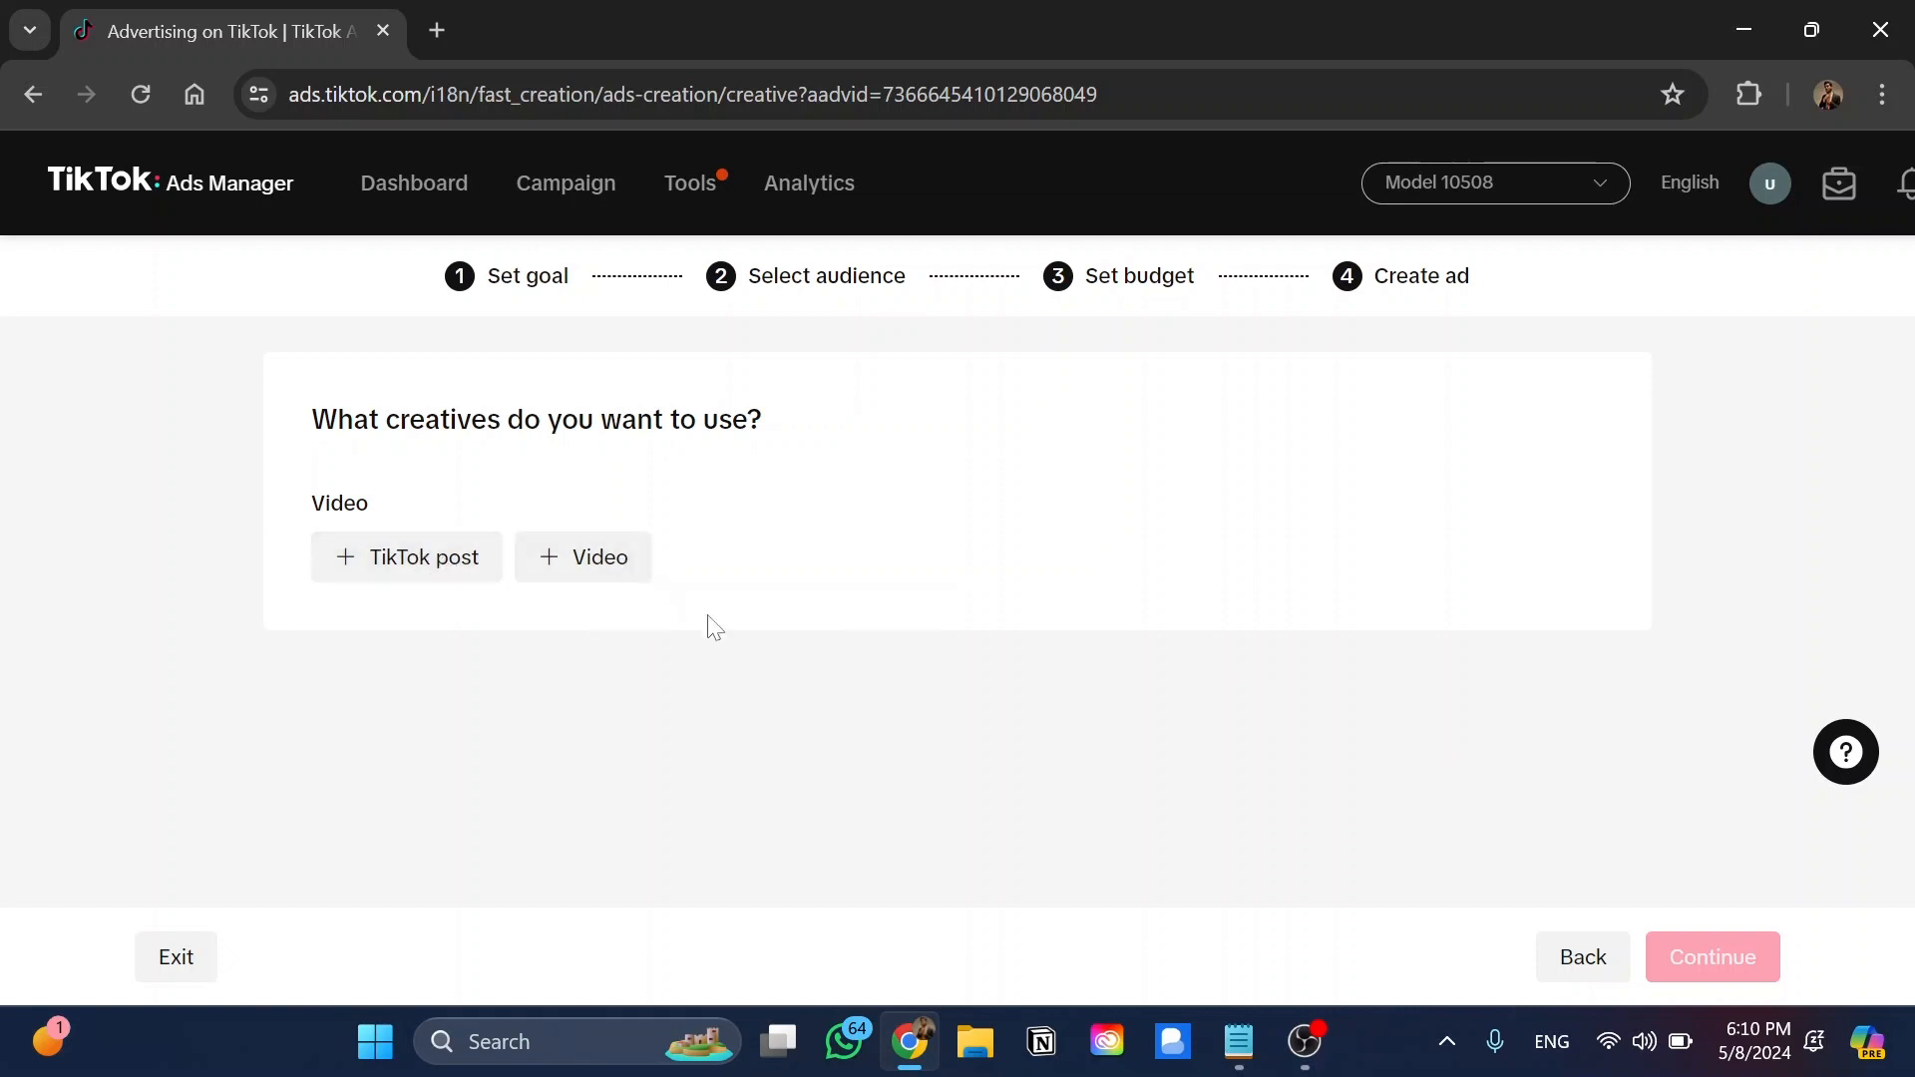
mouse_move(813, 719)
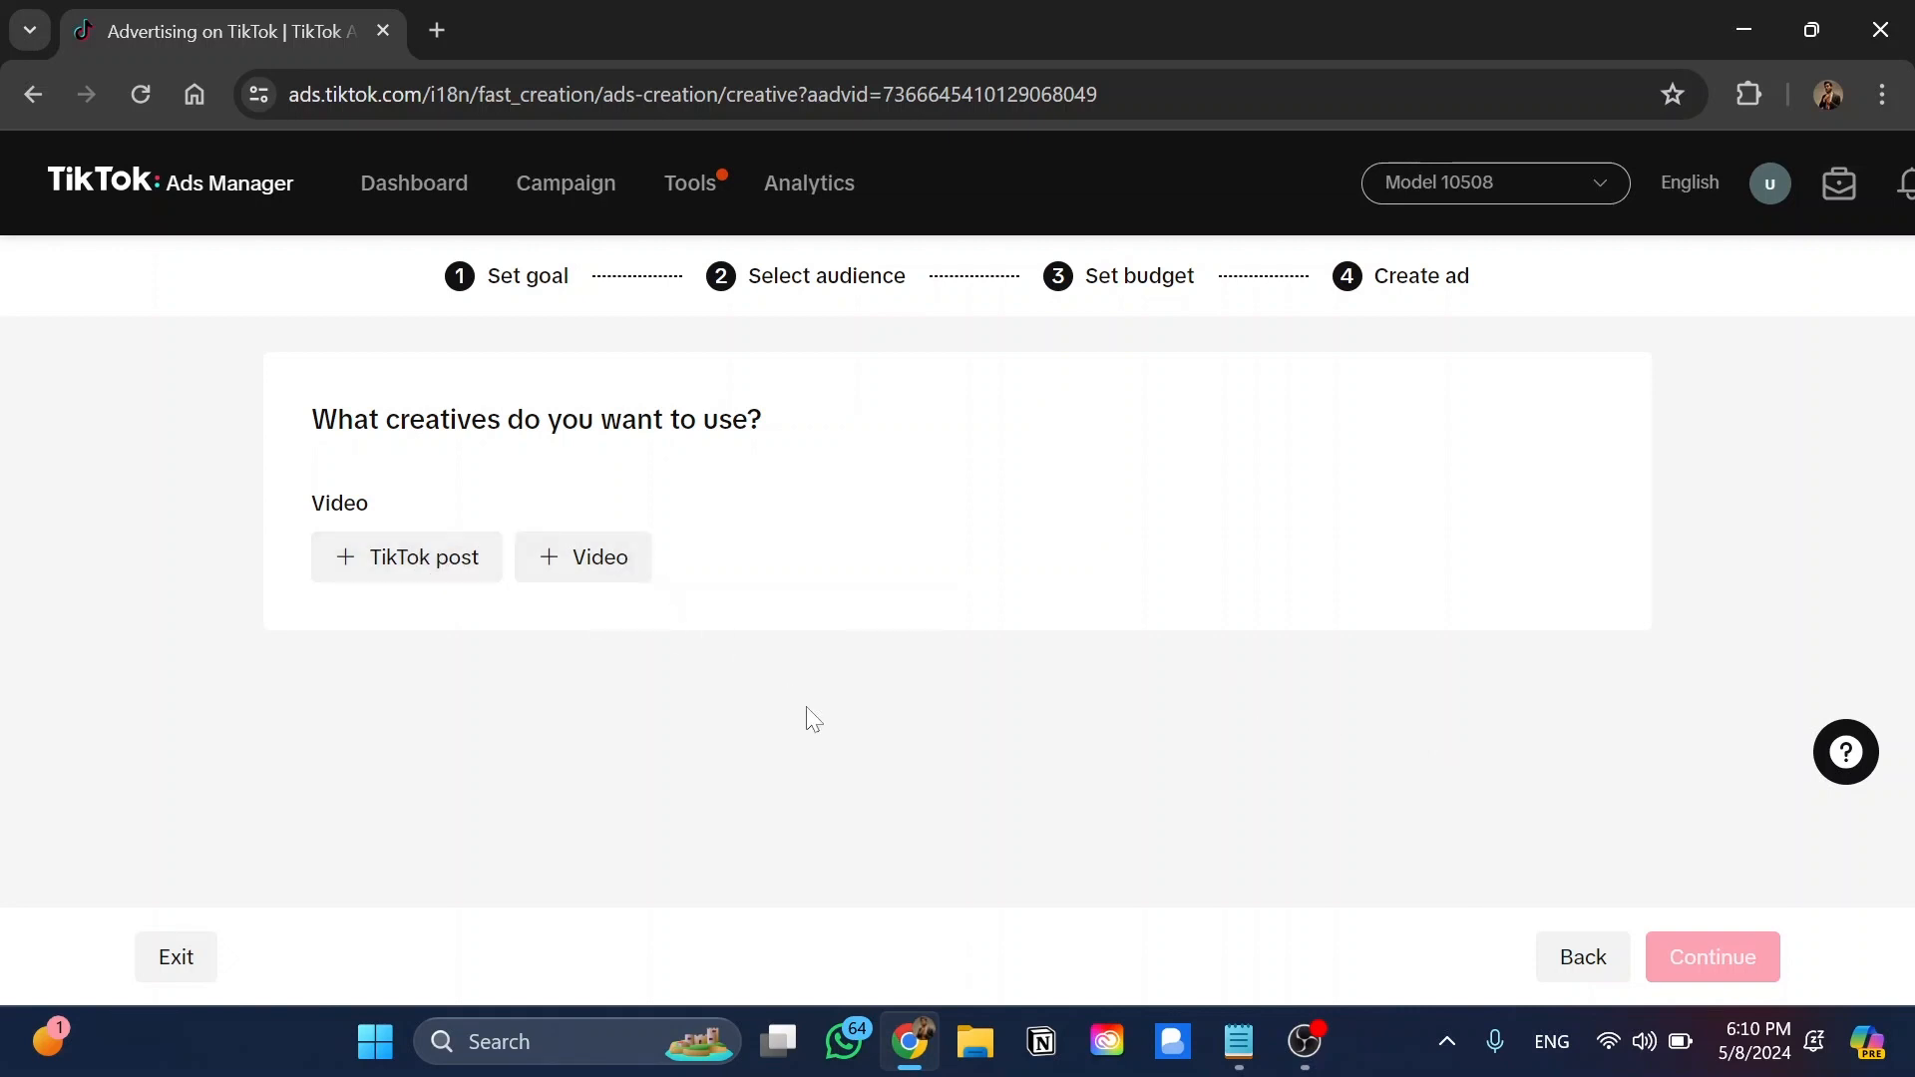